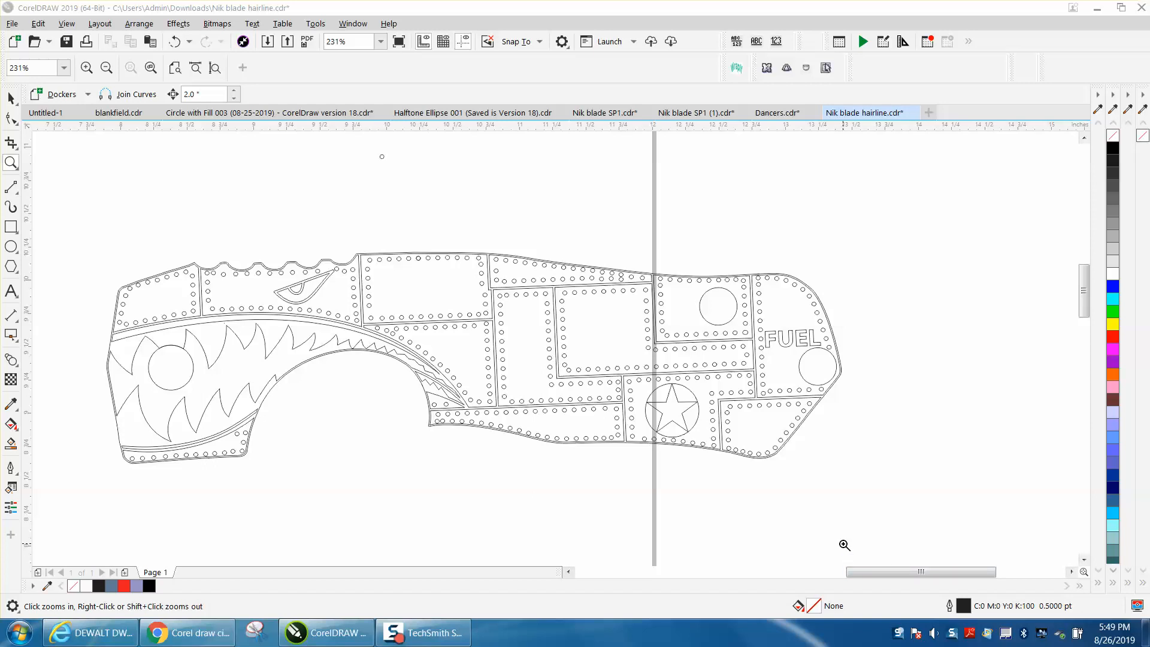
mouse_move(533, 440)
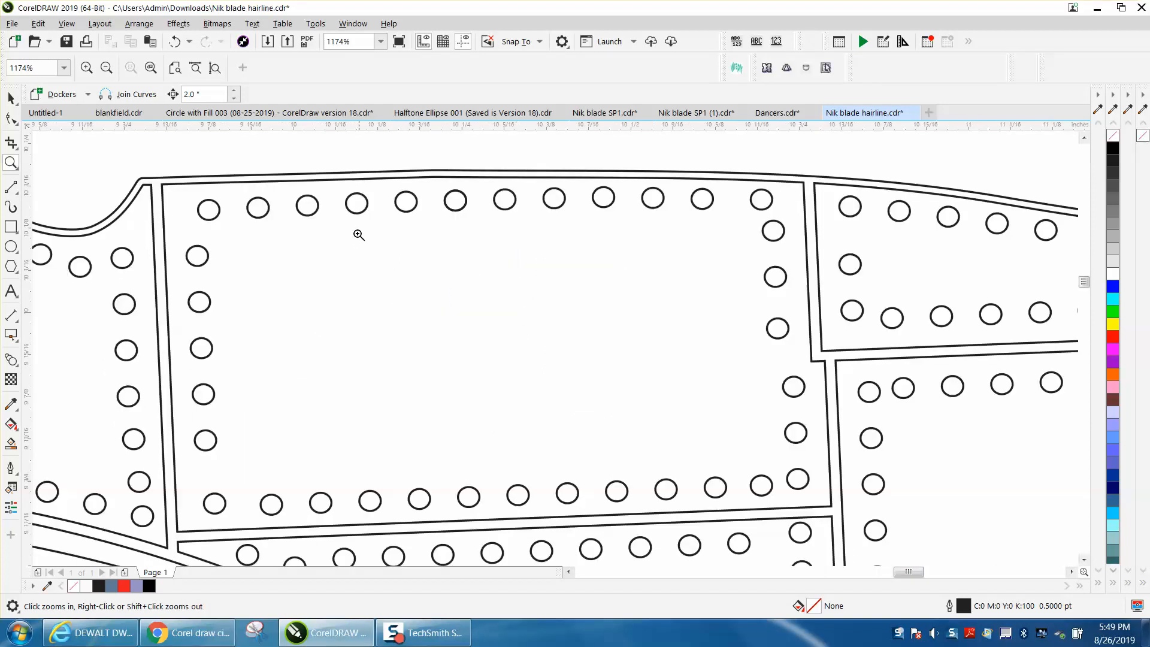
mouse_move(249, 221)
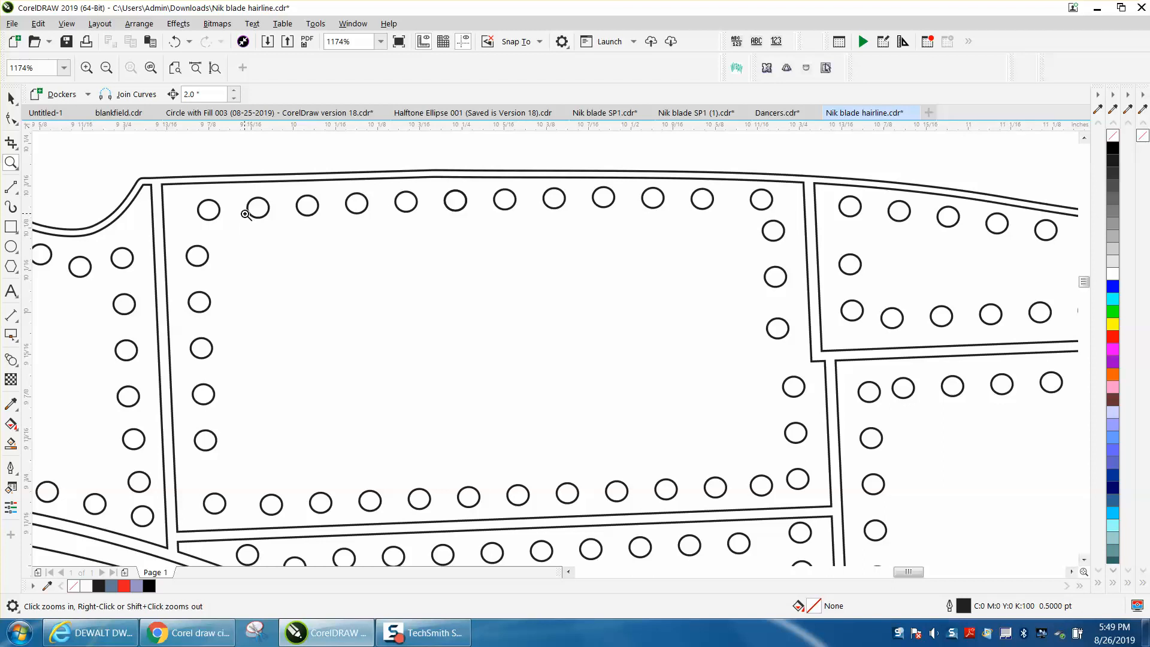
mouse_move(234, 201)
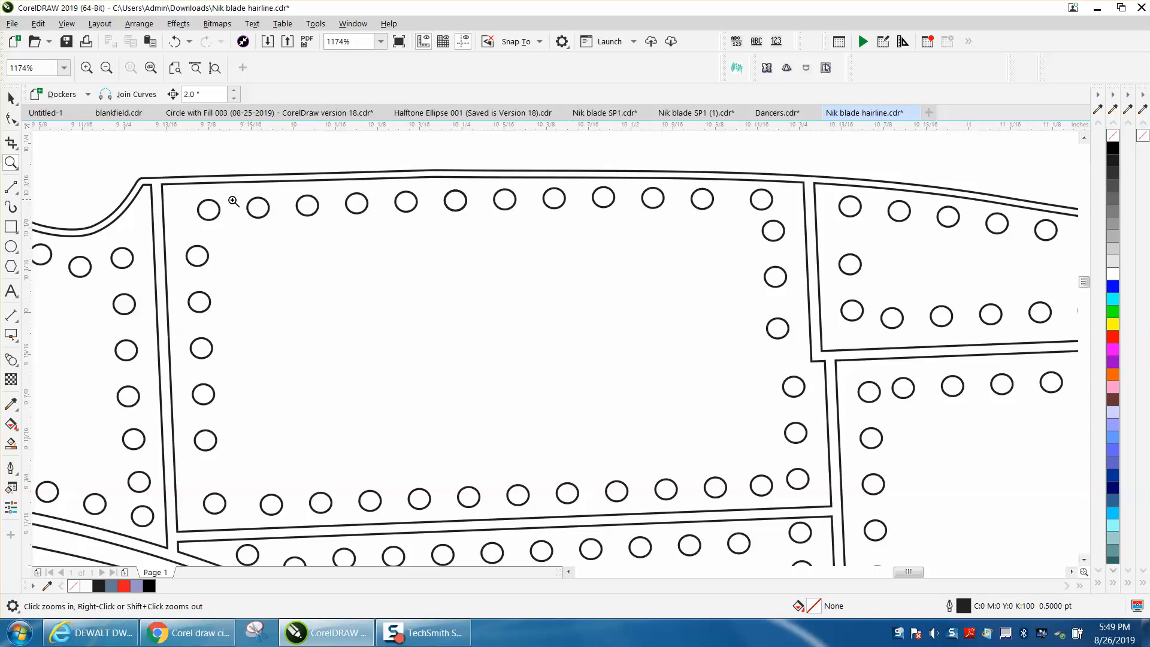
mouse_move(546, 404)
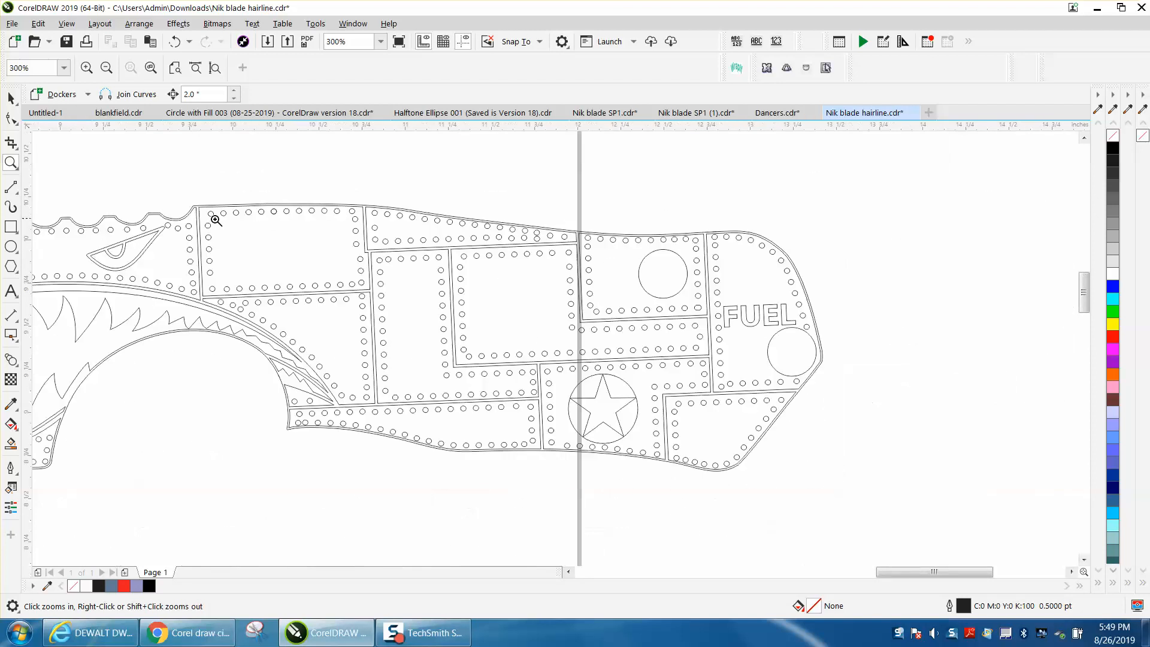
mouse_move(548, 317)
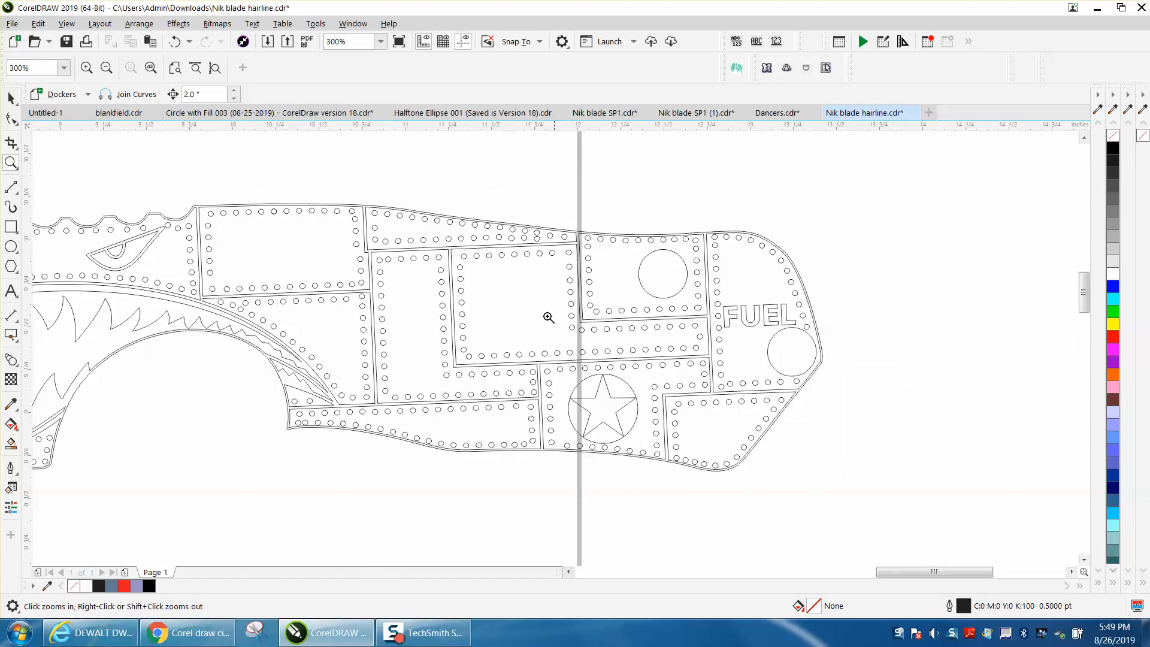
mouse_move(288, 238)
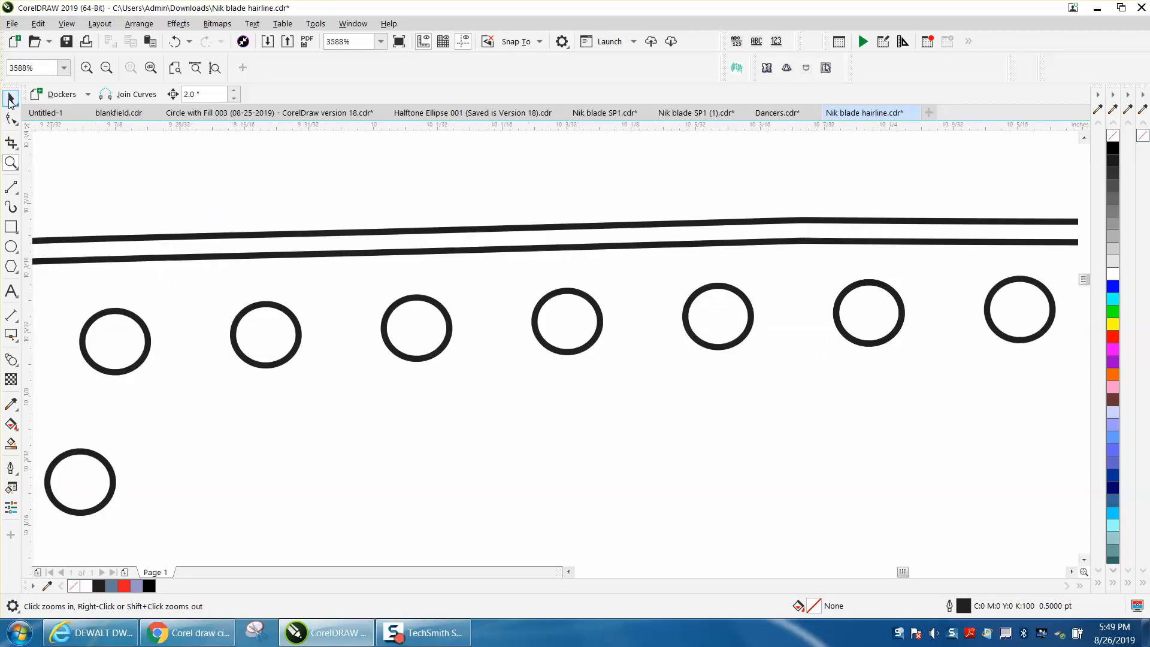
Select and delete the uneven rivets inside the top-left handle panel
click(264, 334)
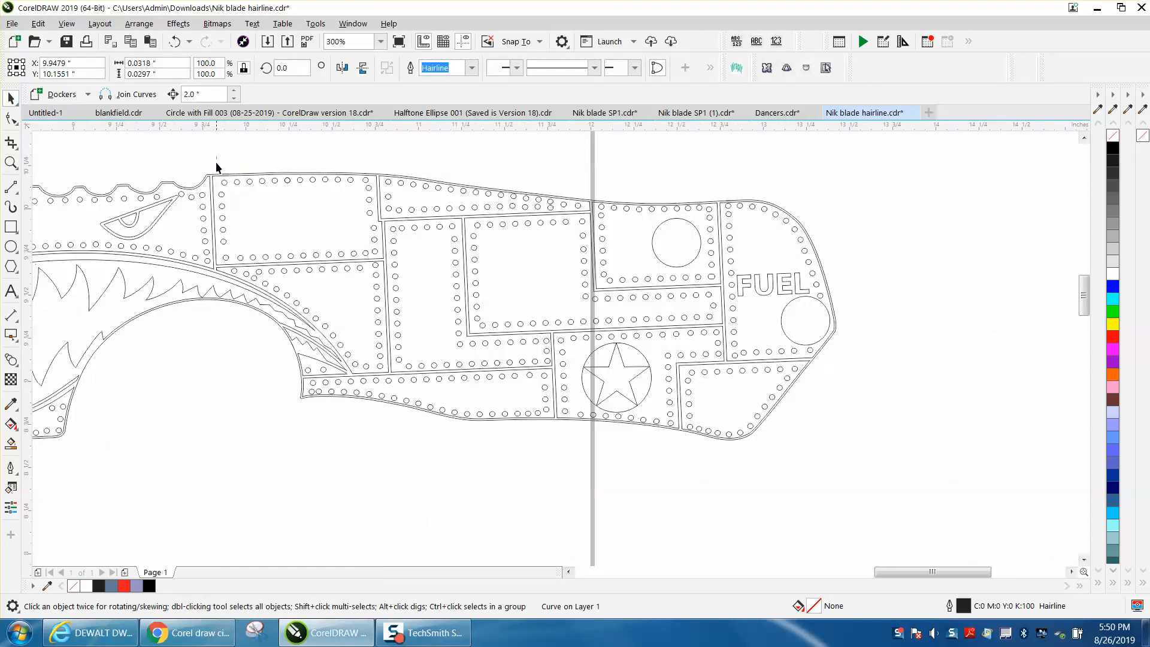
drag(217, 166, 370, 263)
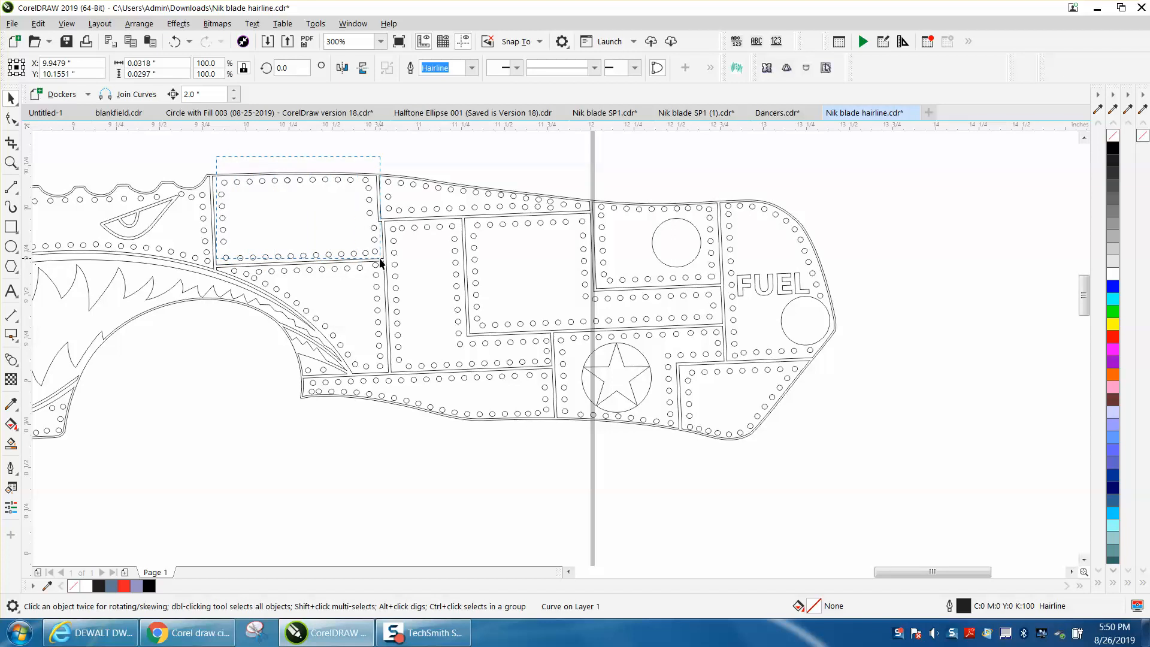
drag(216, 158, 378, 260)
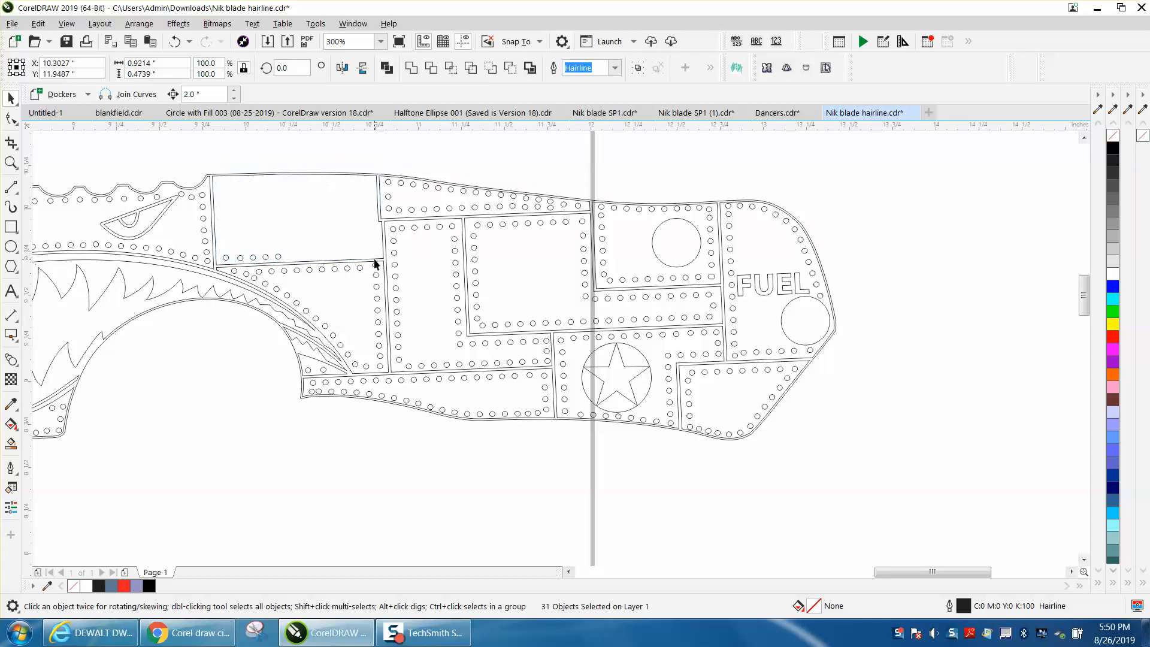
drag(231, 242, 297, 260)
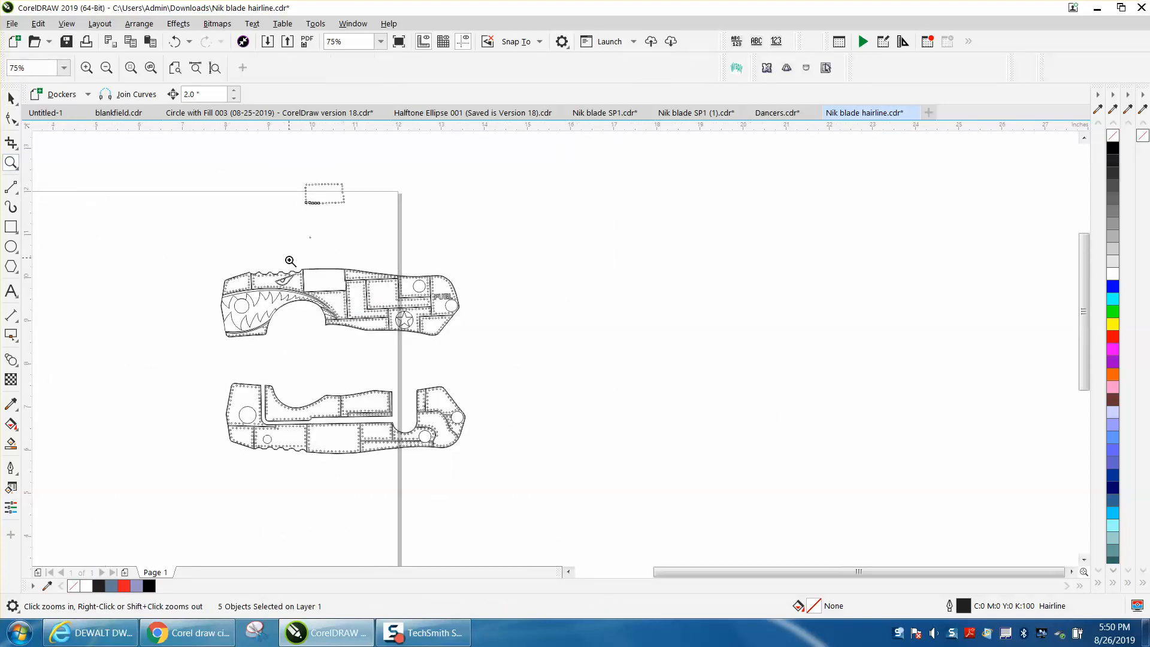
Smart-fill the emptied panel to trace it as a solid black shape
click(290, 261)
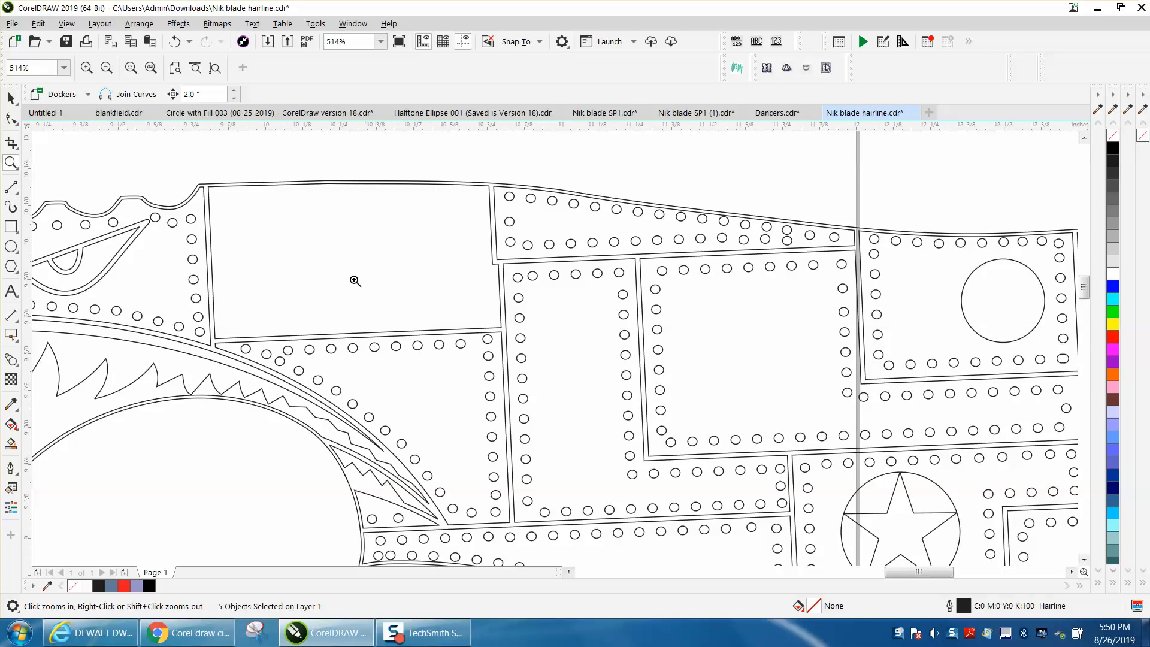
click(354, 280)
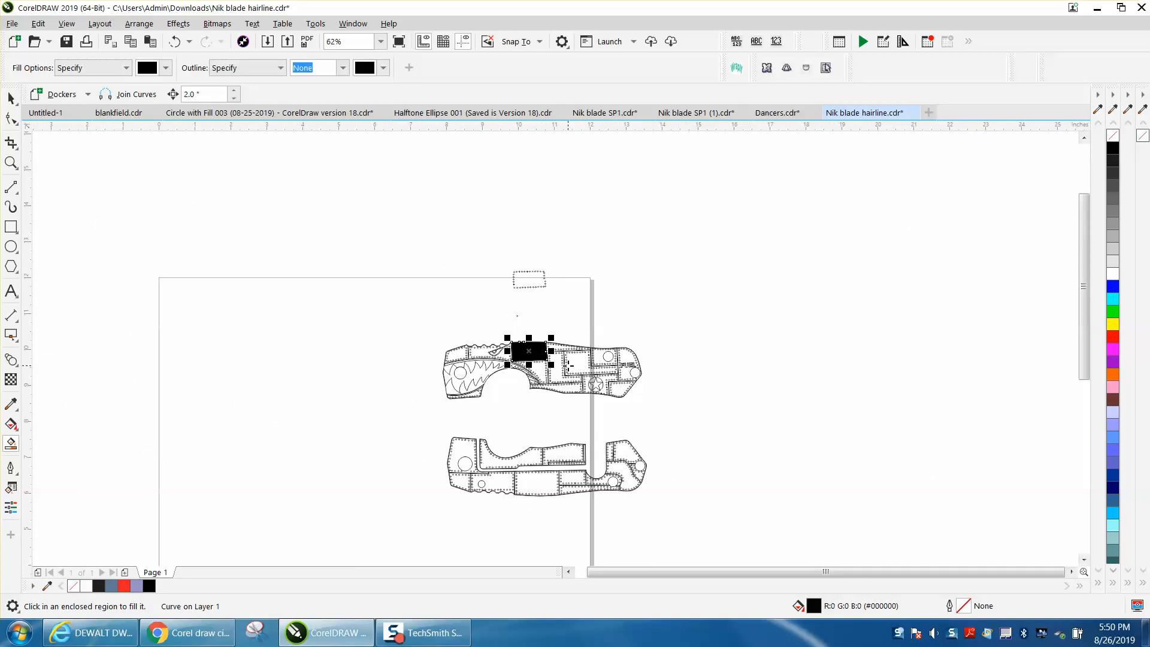
Move the traced panel shape off the handle as an unfilled black outline
drag(528, 351, 384, 351)
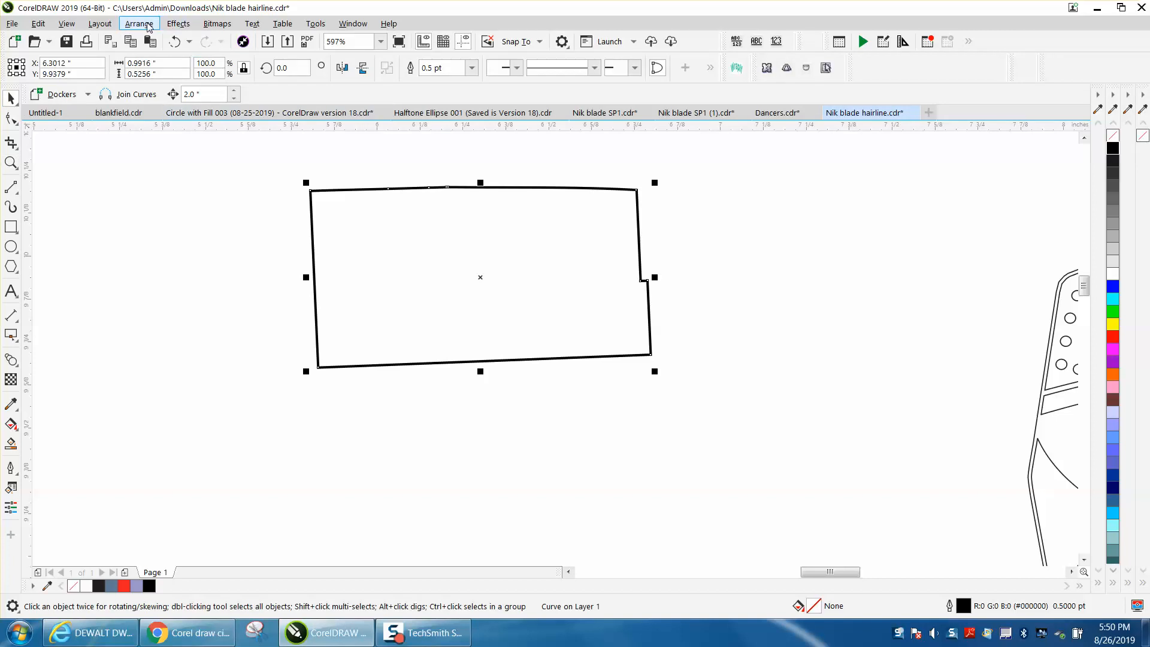
click(139, 23)
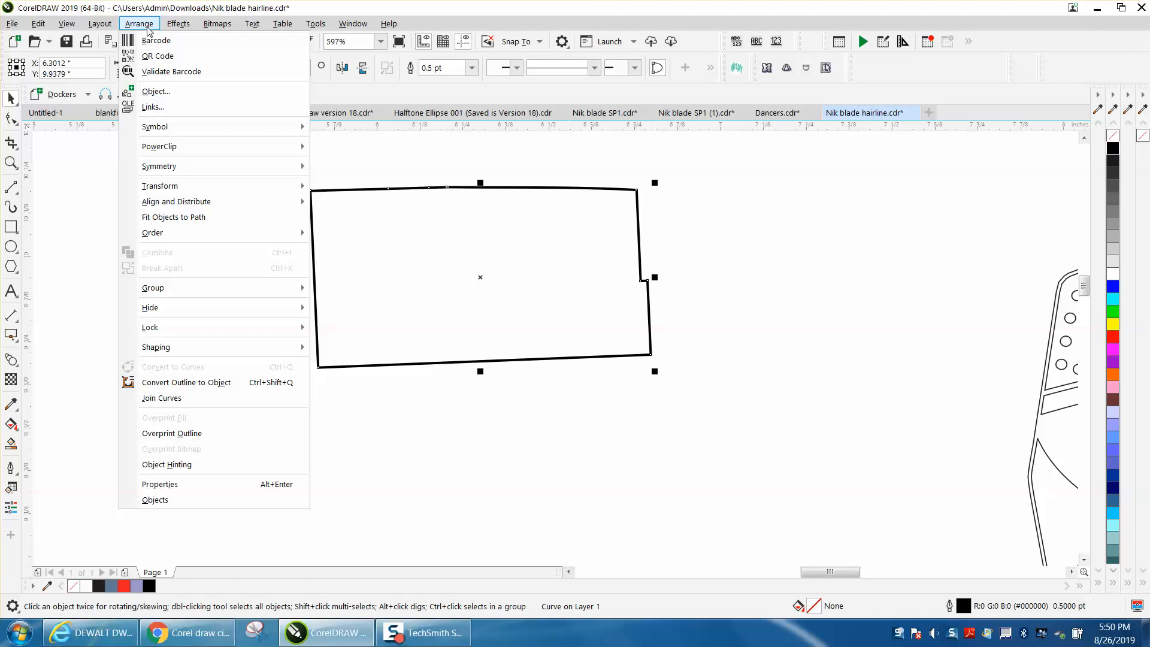
click(178, 24)
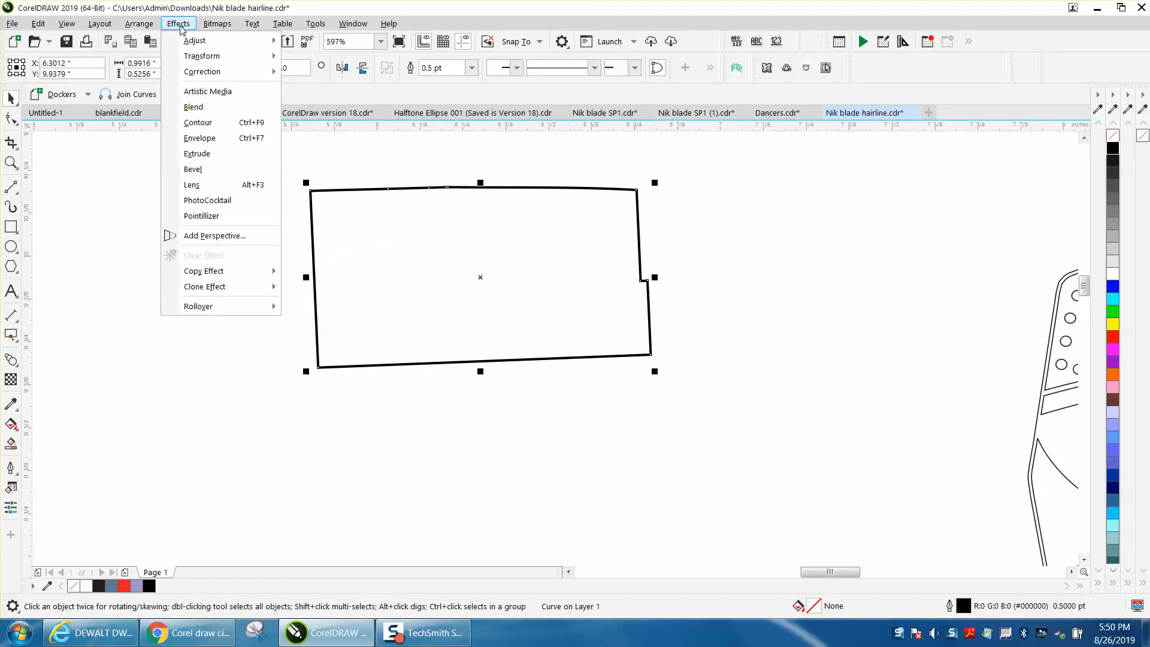
Contour the panel shape inside by 0.03" in red, break it apart and set it beside the handle
click(198, 122)
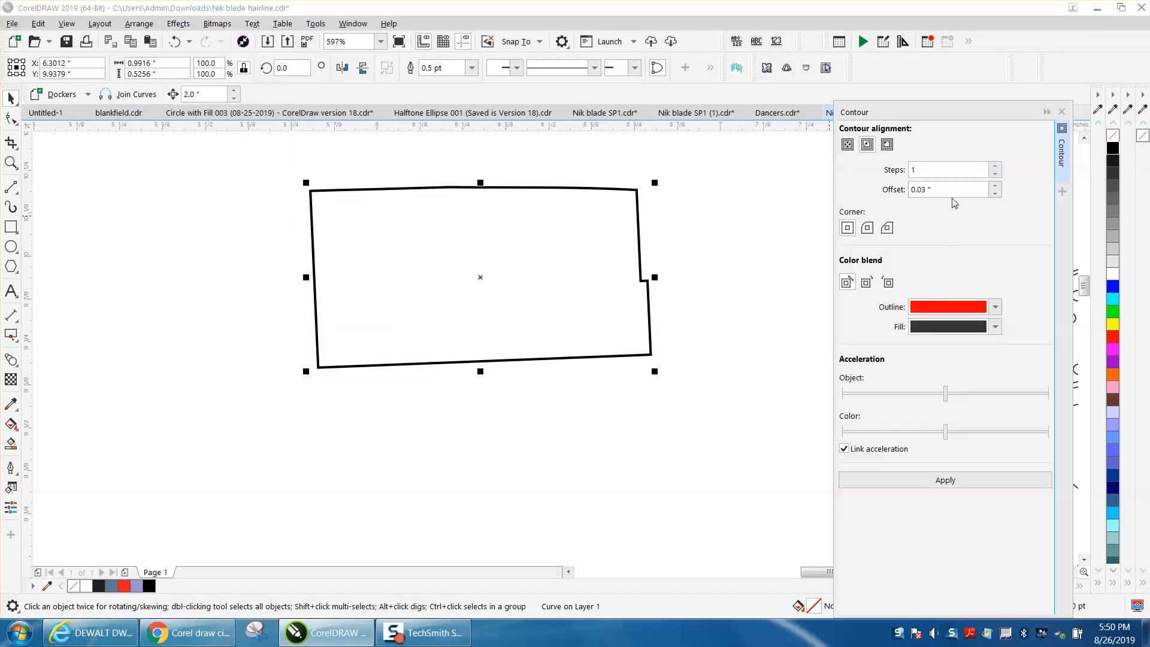
mouse_move(981, 296)
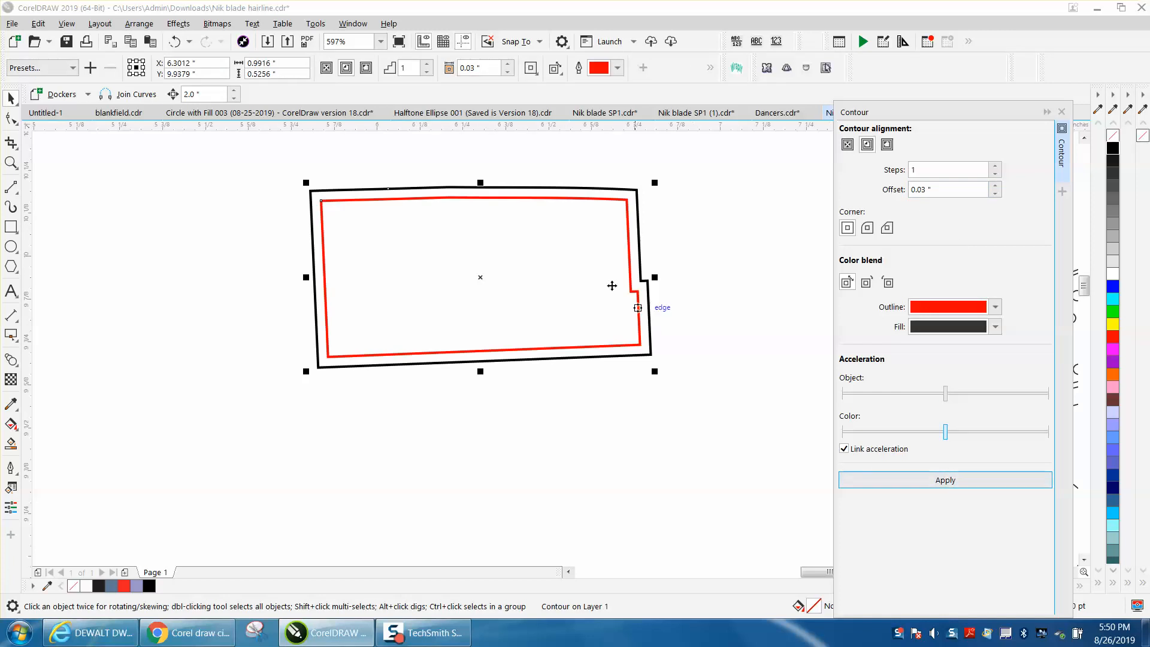
click(139, 23)
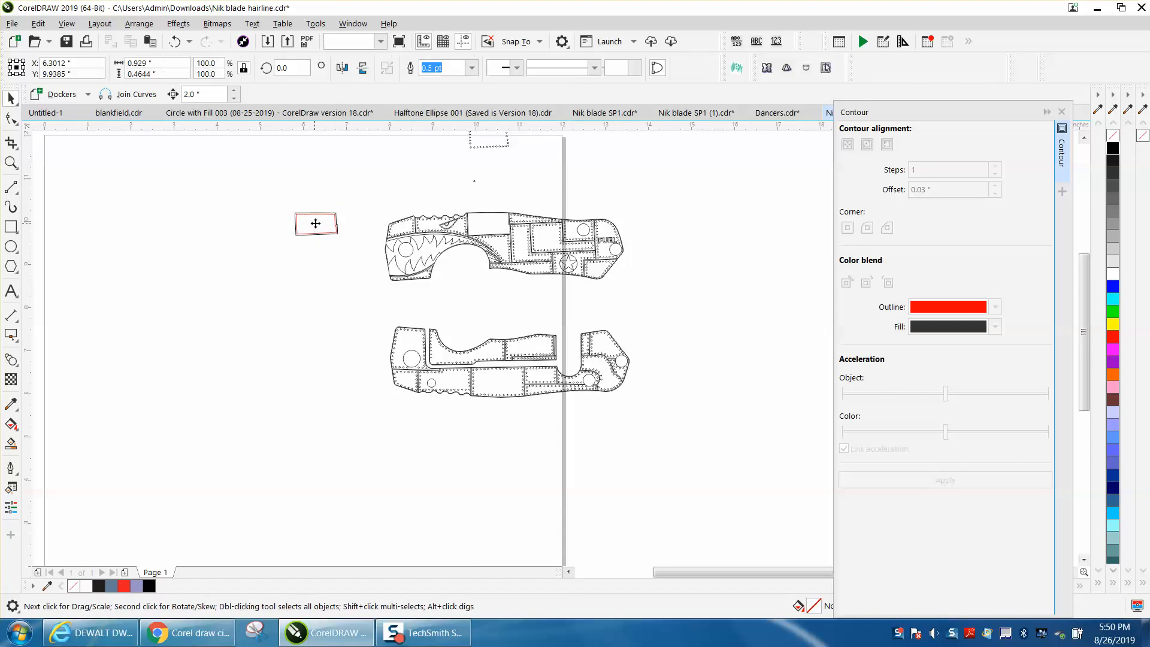
click(315, 224)
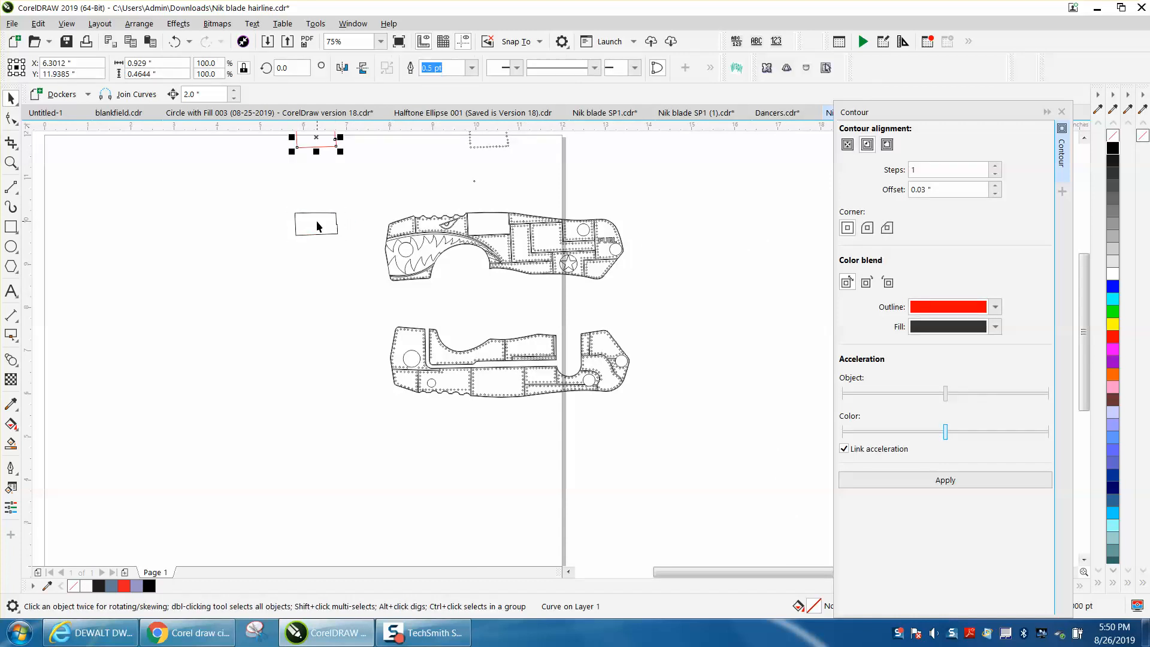
drag(315, 142, 660, 223)
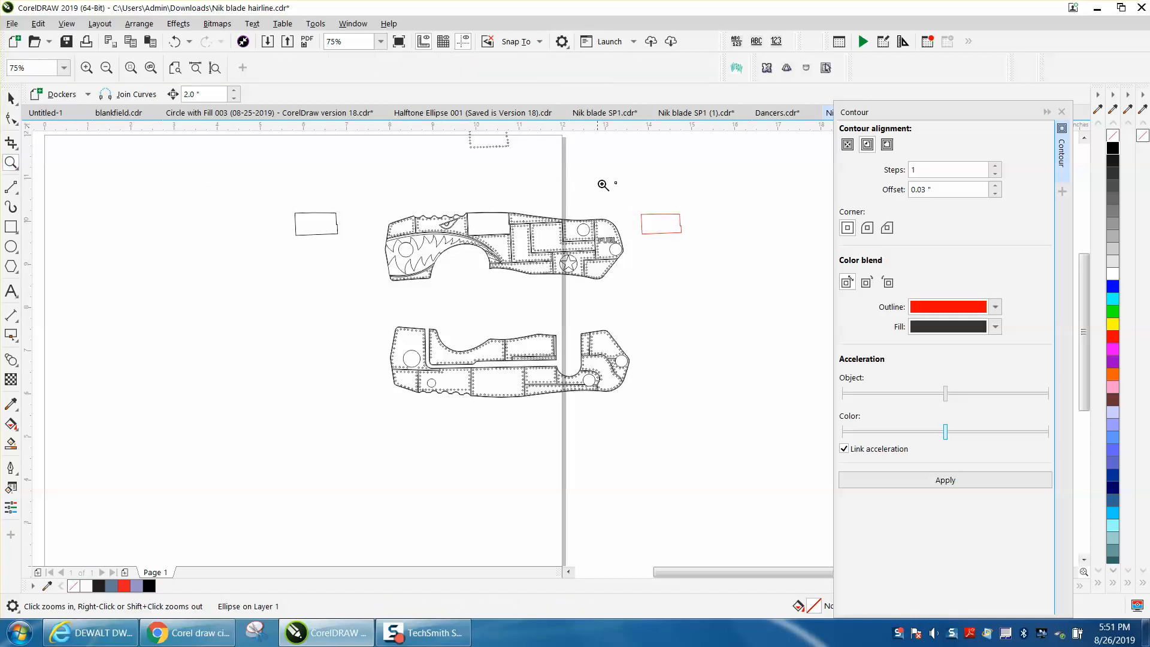
click(601, 184)
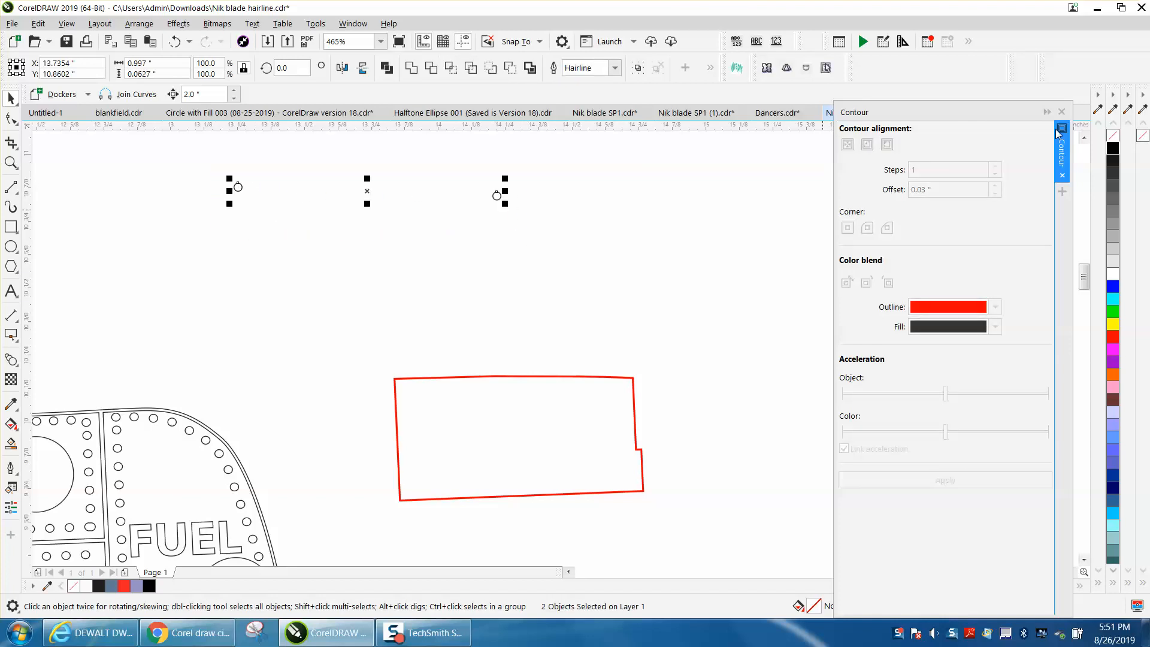
Blend the two small circles with 33 steps into an evenly spaced row
click(1061, 112)
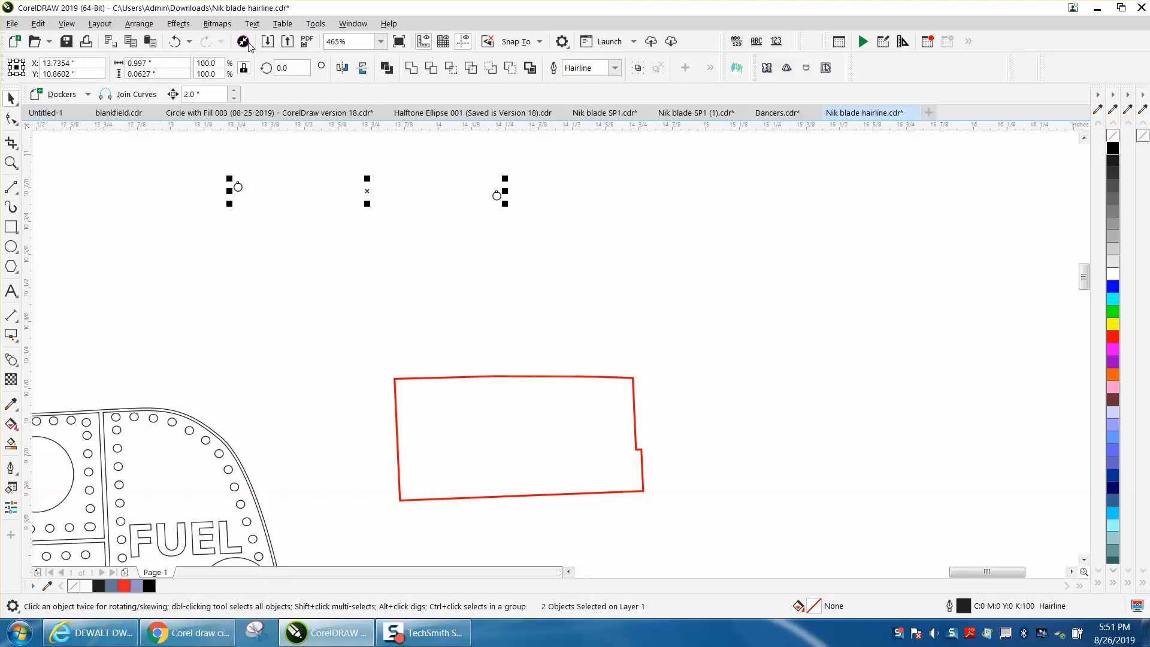
click(178, 23)
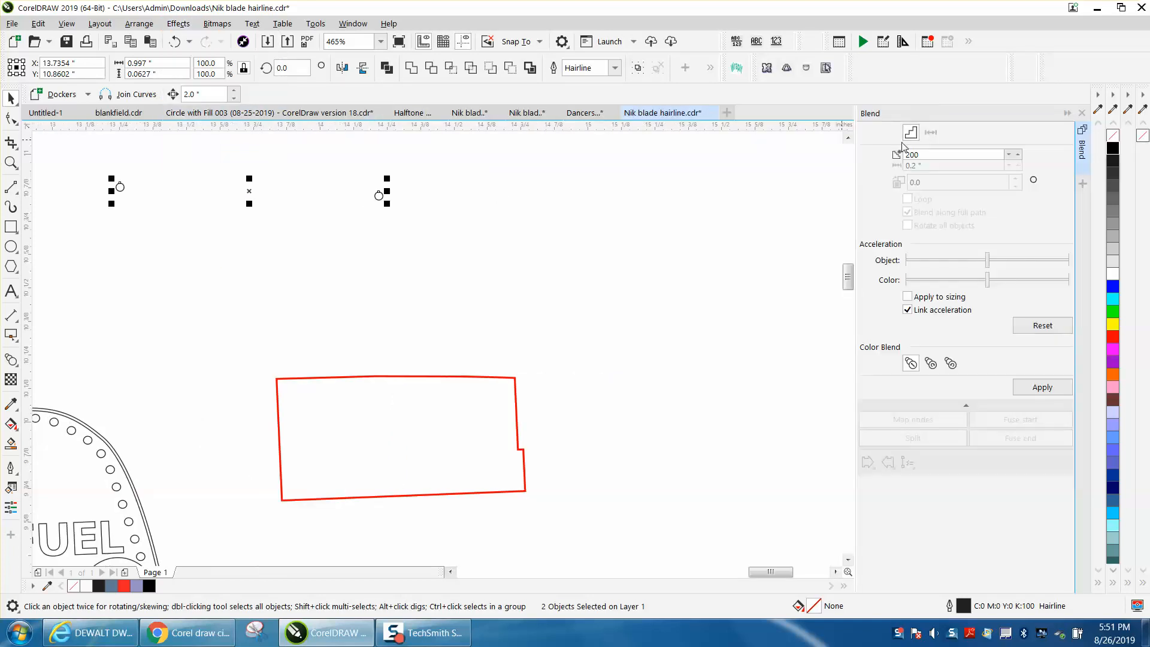
click(953, 155)
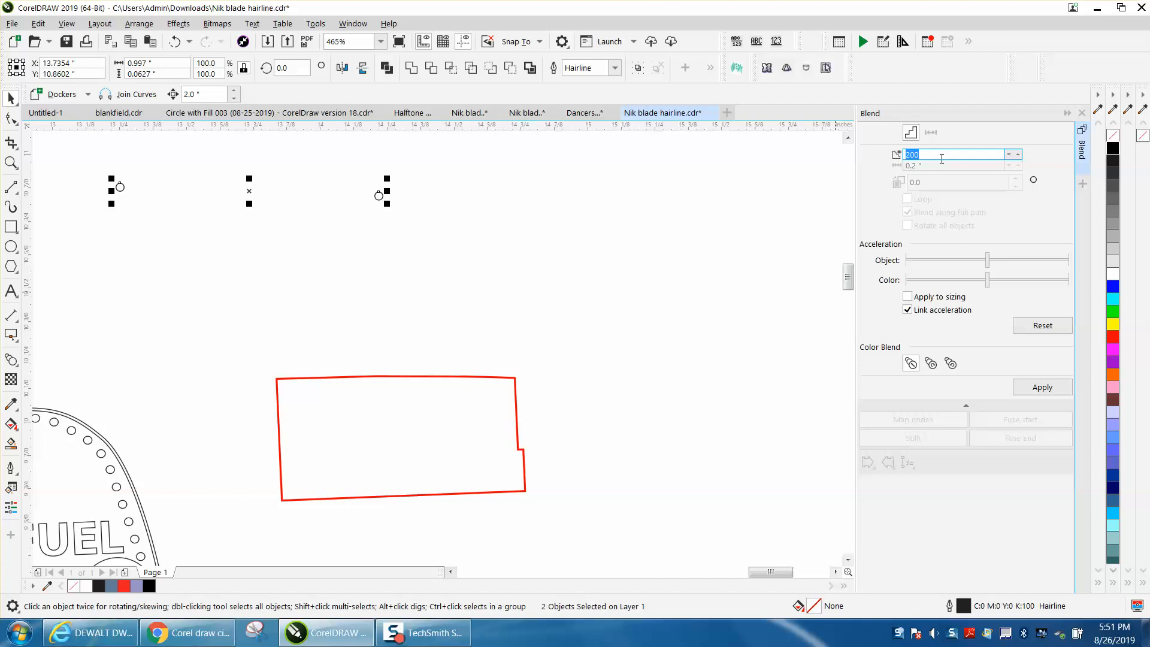
text(33)
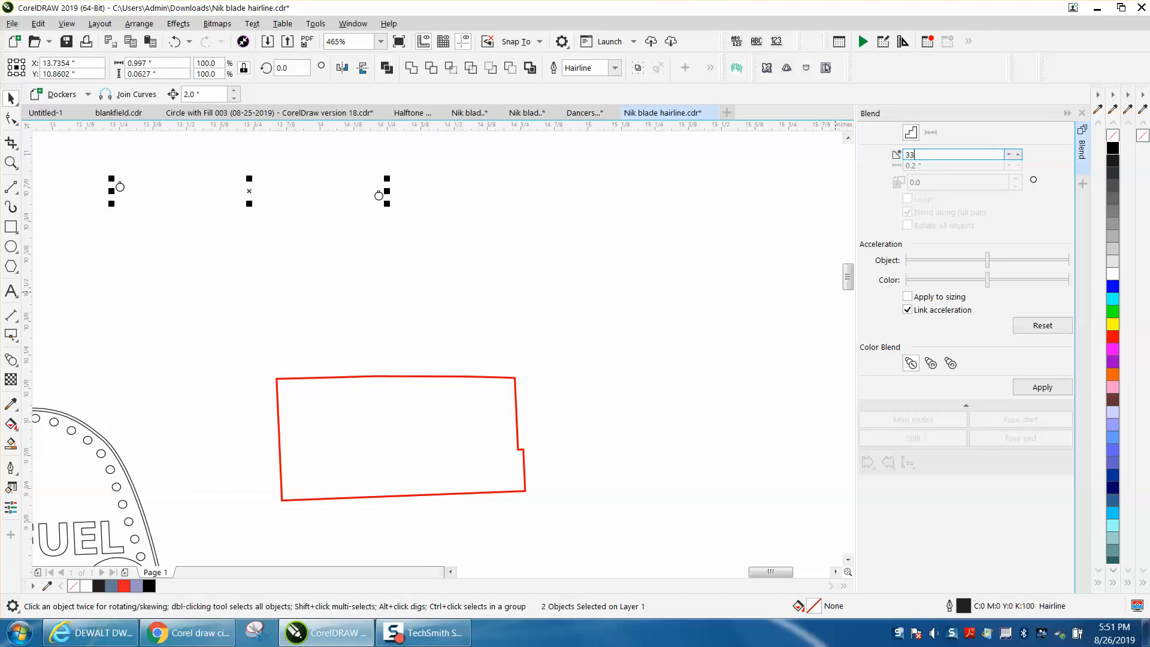
click(1042, 387)
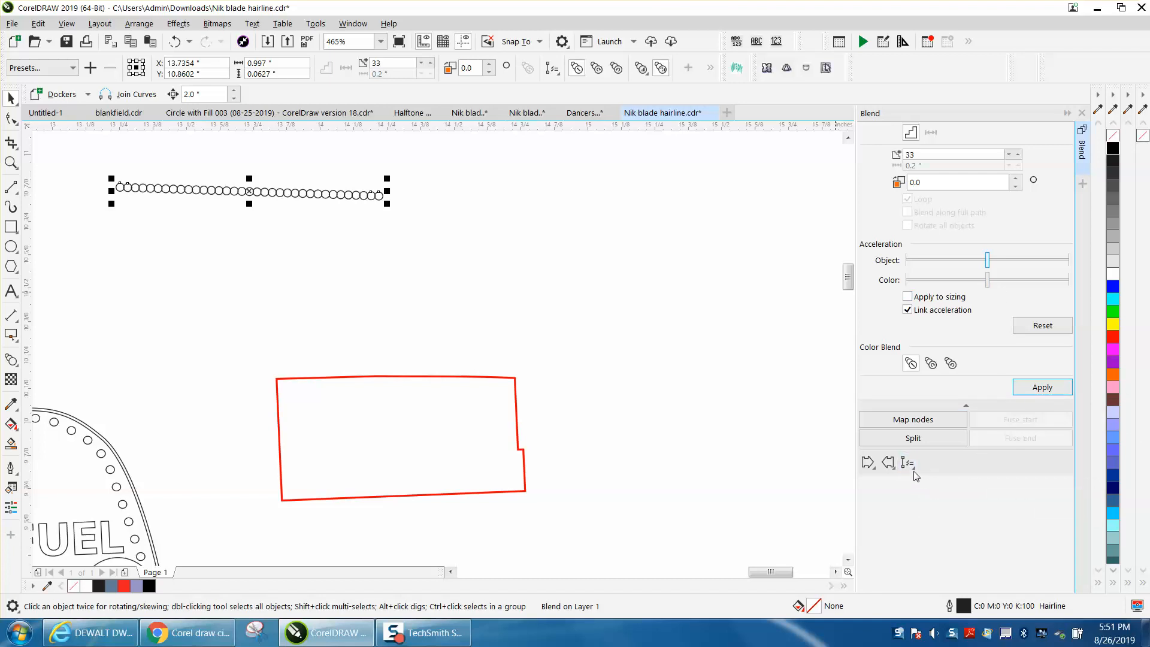
Attach the blend to the red outline as a new path, spanning the full path
click(908, 462)
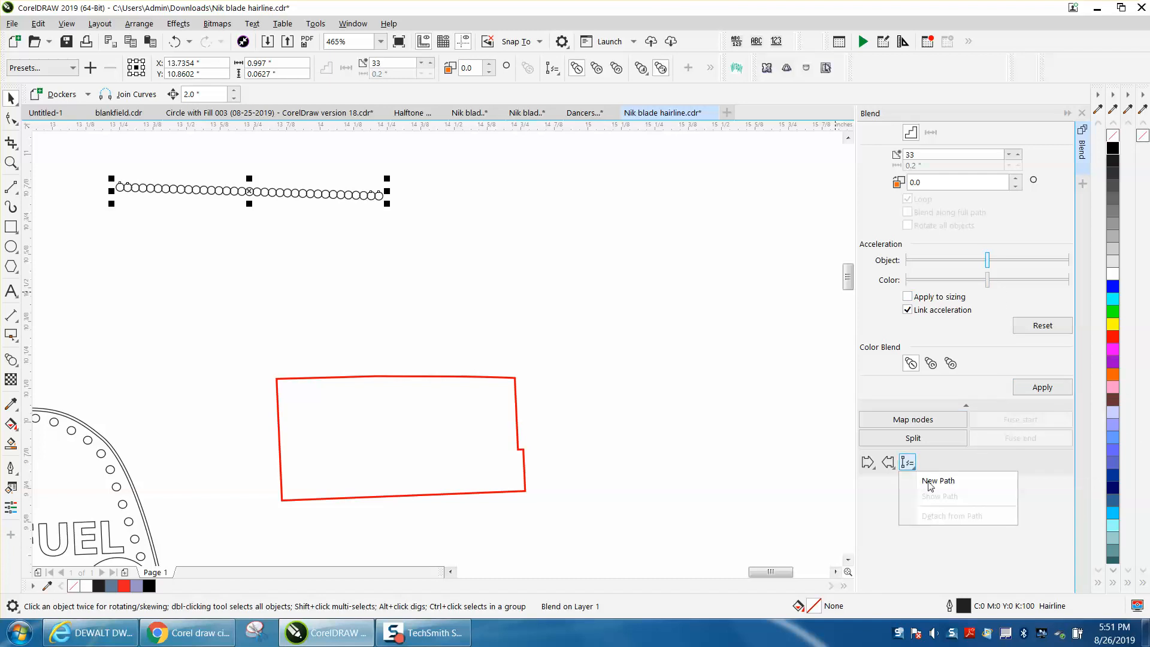
click(937, 480)
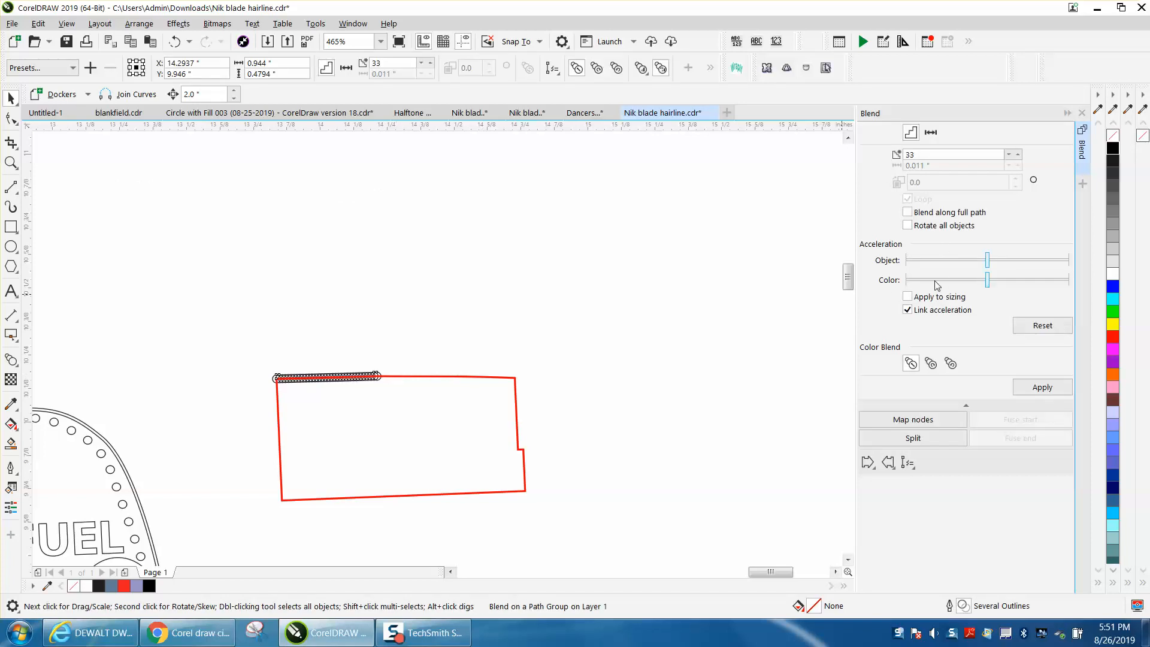
click(906, 212)
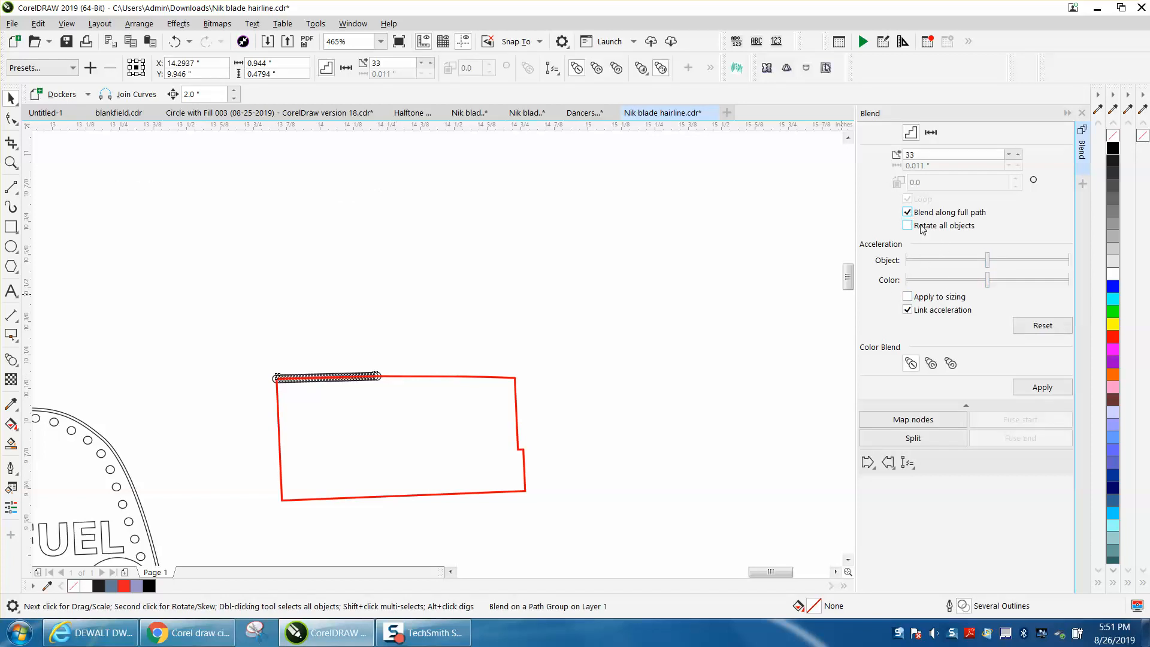
click(1042, 386)
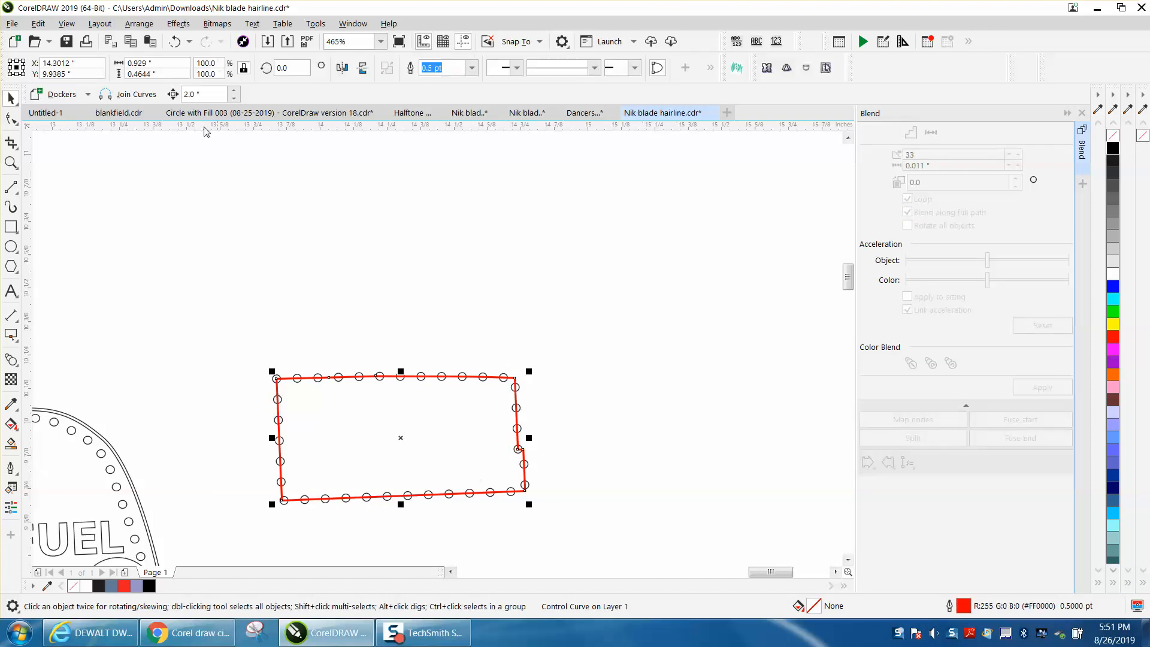
click(139, 23)
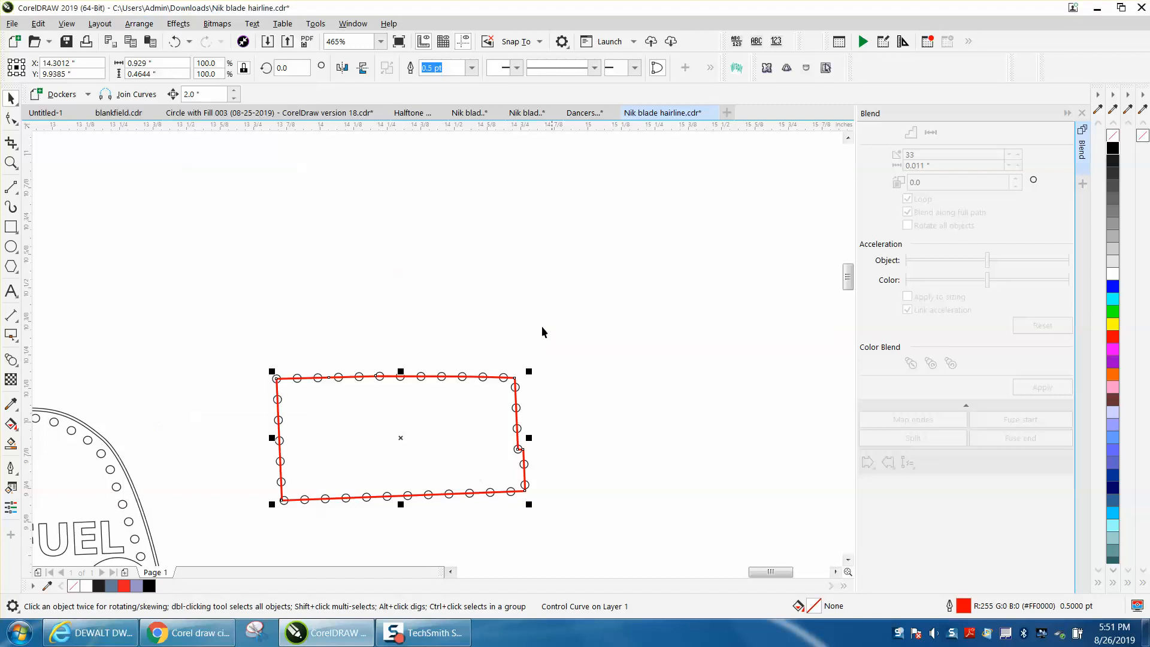
mouse_move(524, 339)
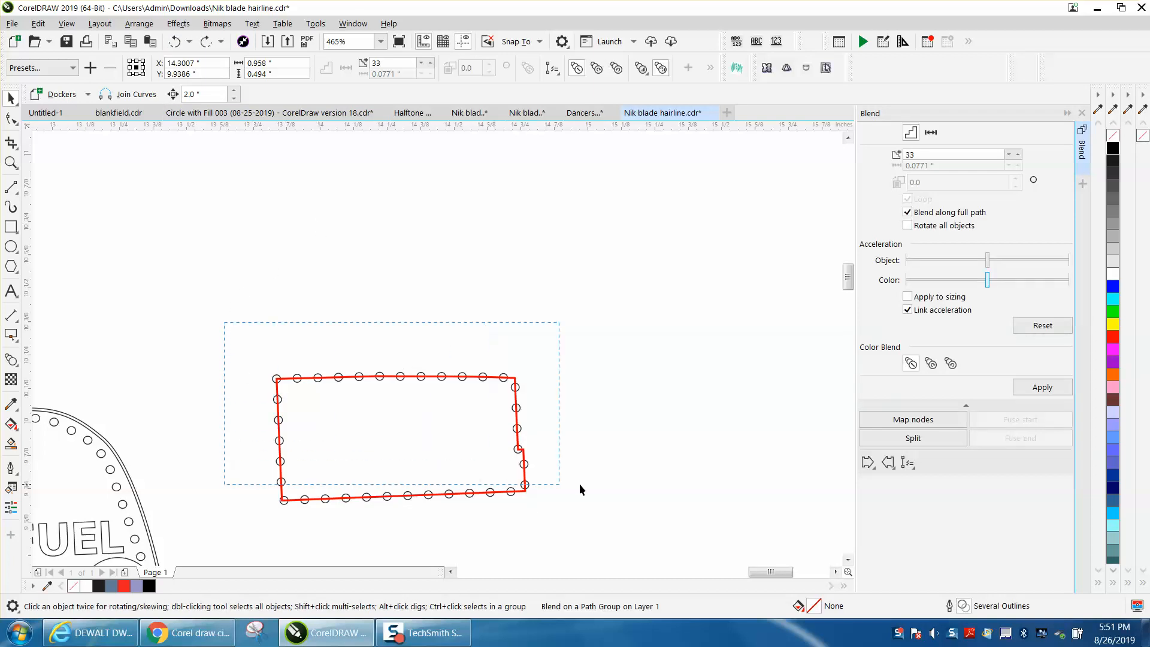
Deselect the blend and select the red contour path on its own
click(139, 23)
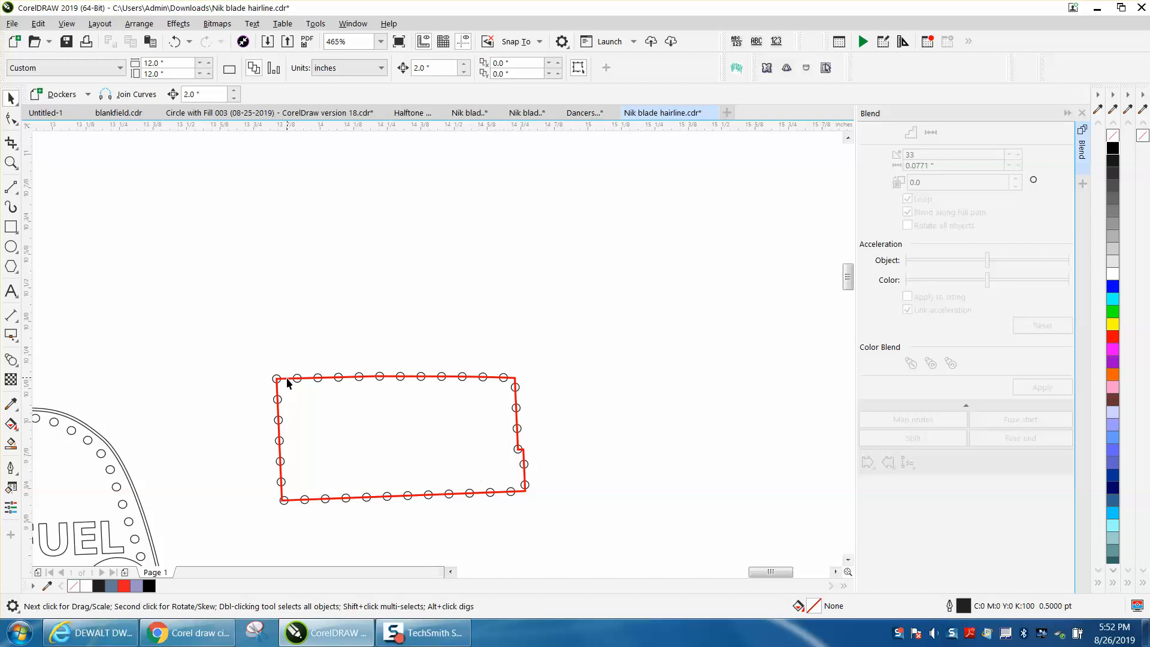
click(139, 23)
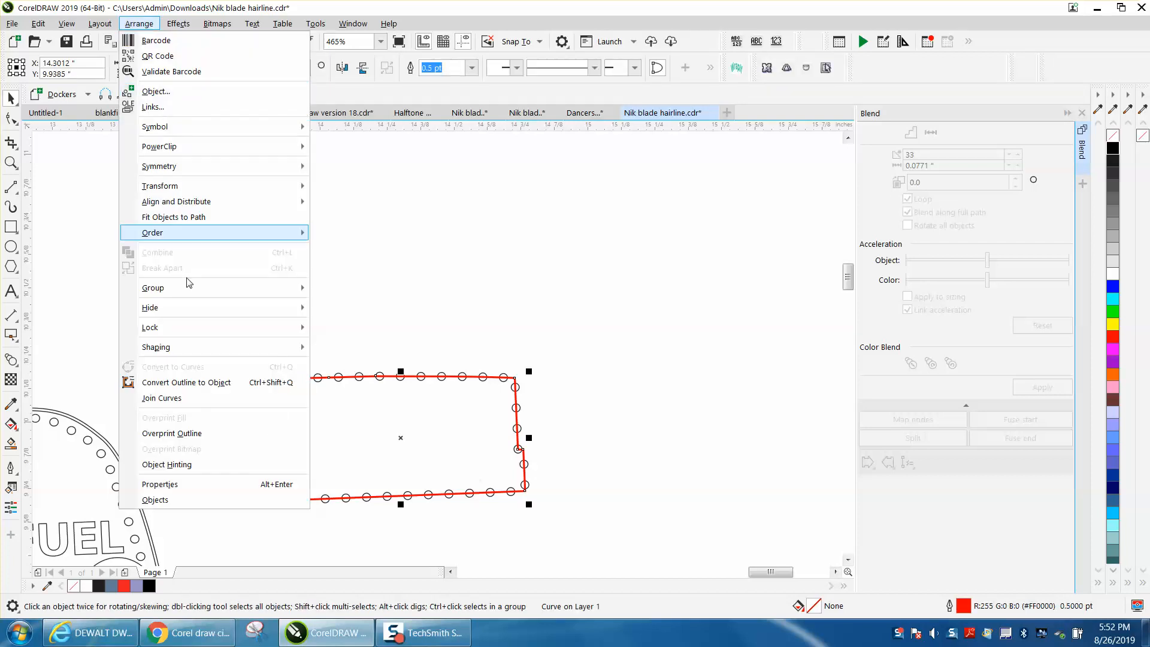
Break the blended circles apart from the red path and move them aside
click(434, 282)
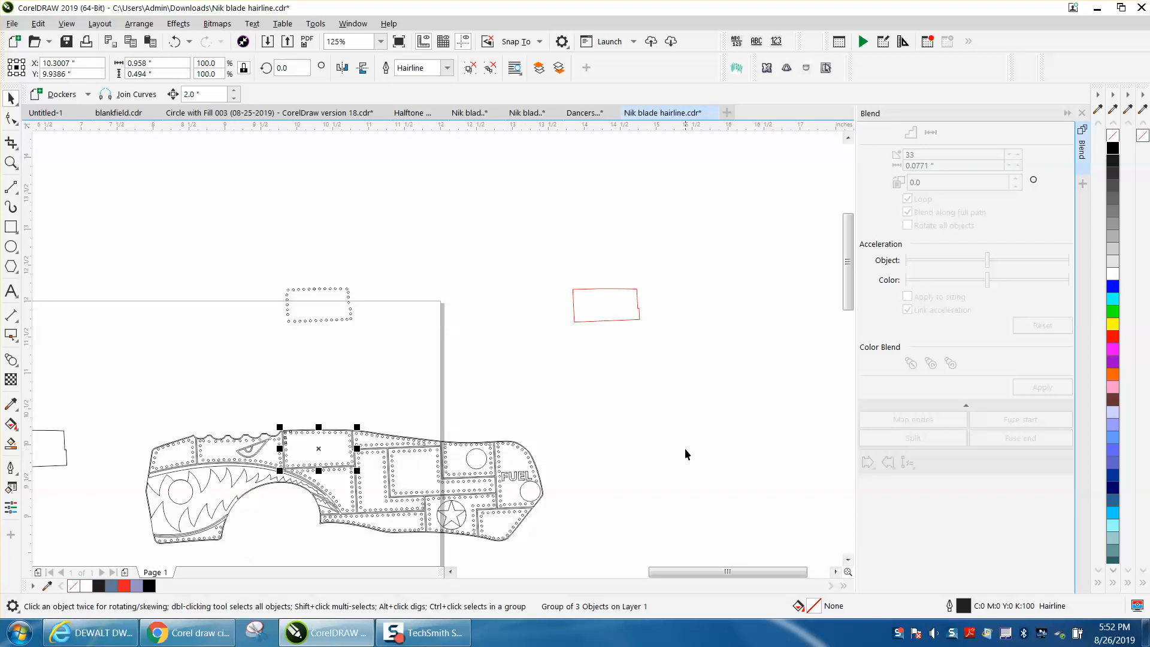
Zoom in on the panel's uneven rivets, then back out to the whole handle
click(12, 163)
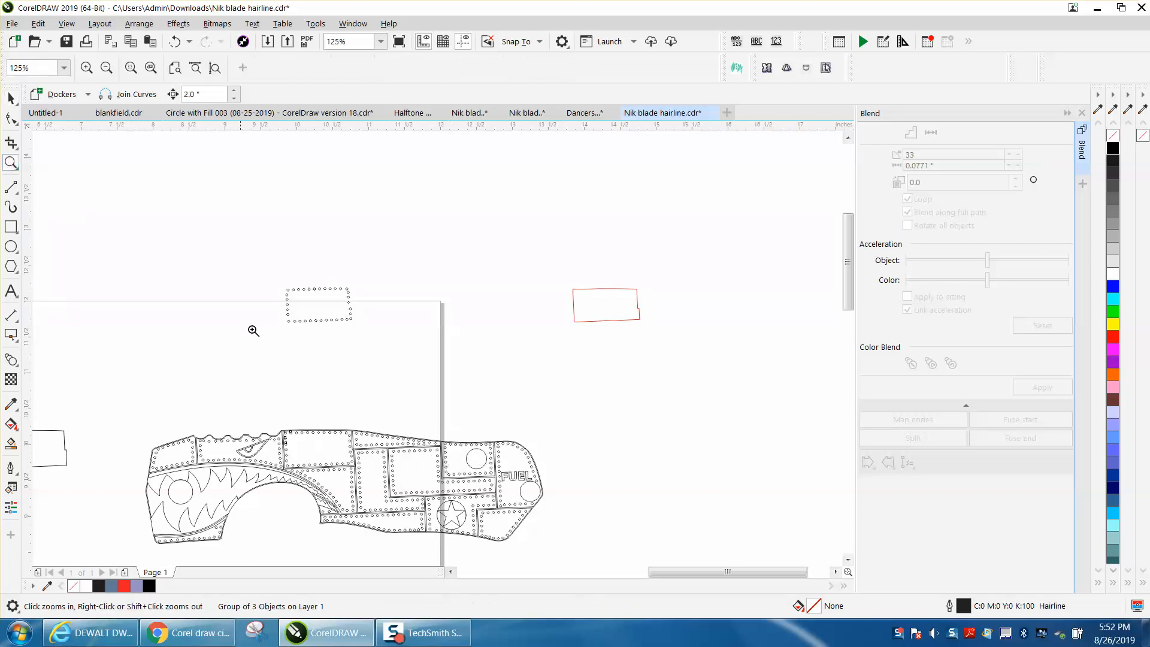
click(253, 331)
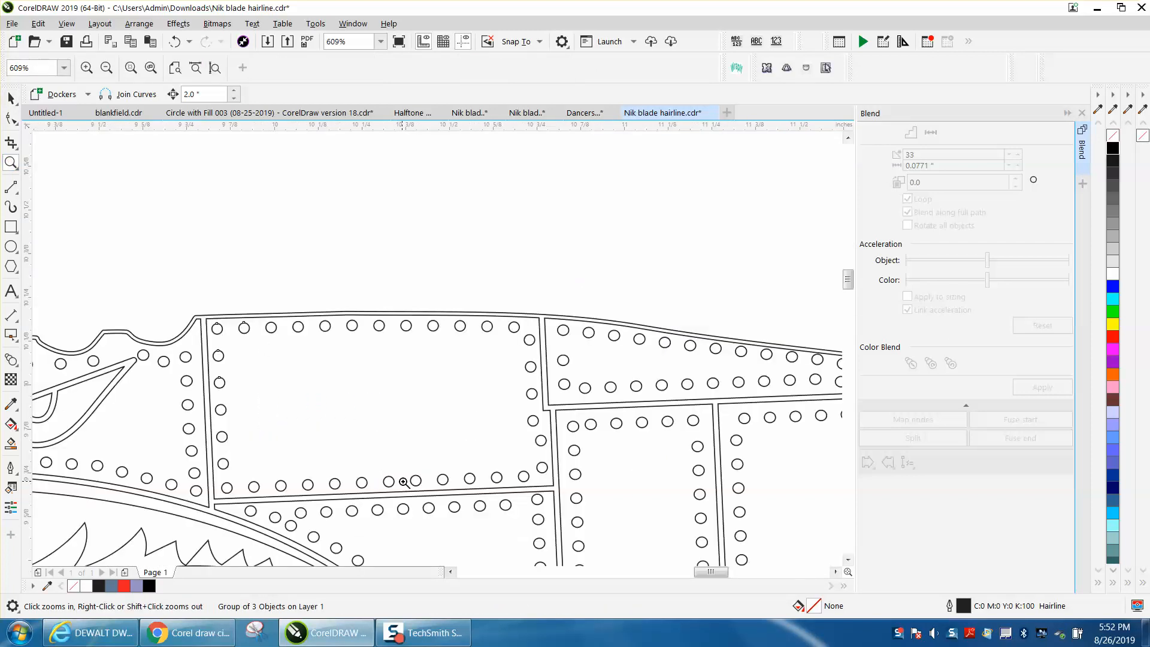
mouse_move(509, 432)
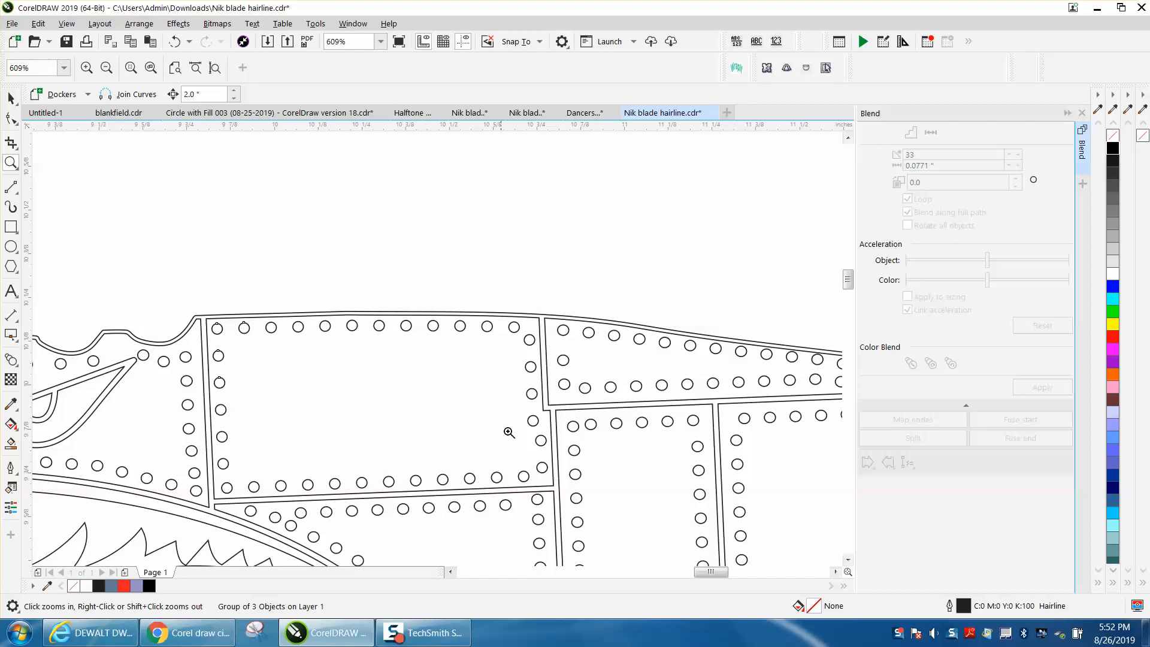
mouse_move(467, 419)
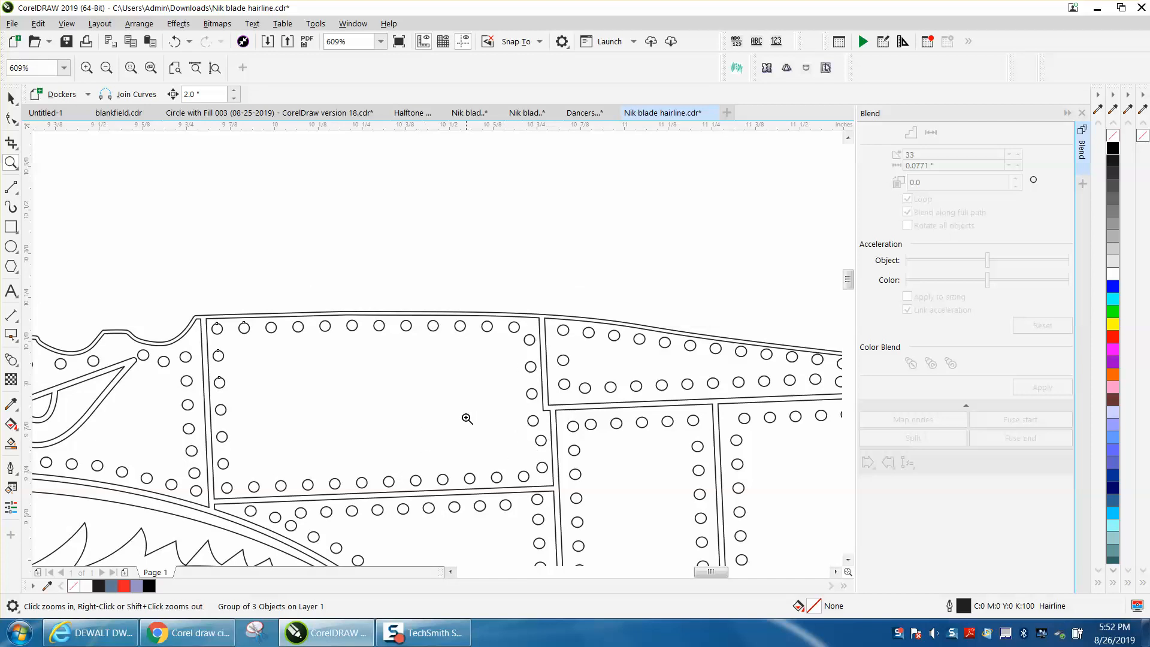
click(105, 67)
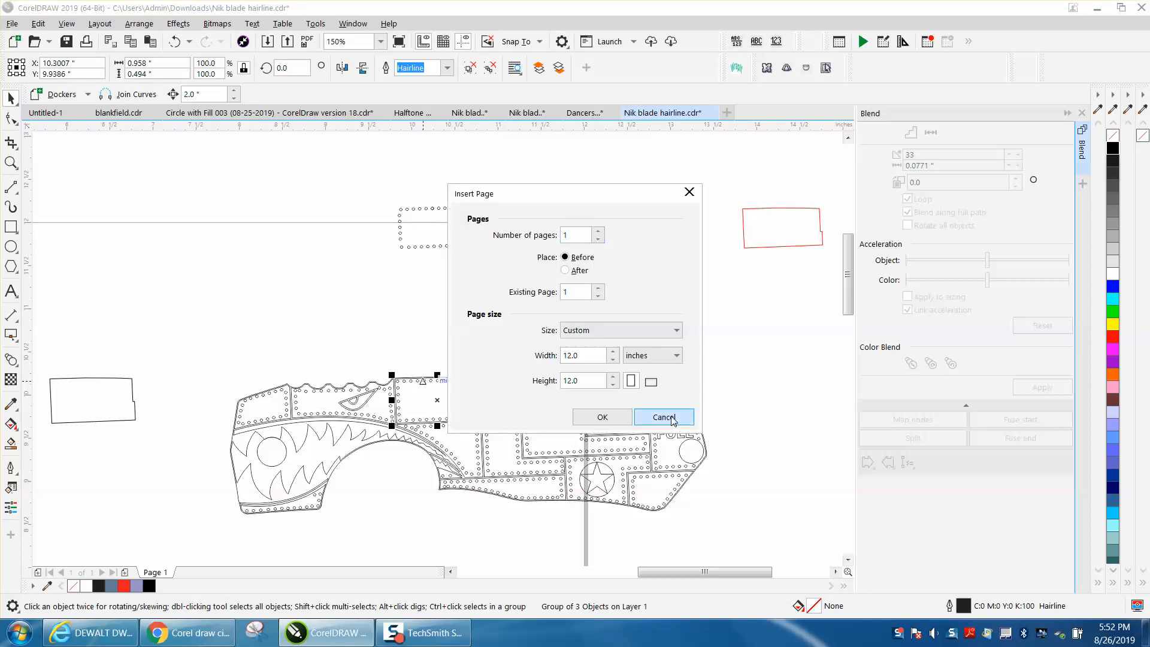
Cancel the Insert Page dialog and drag the old black rivets off the panel
click(662, 417)
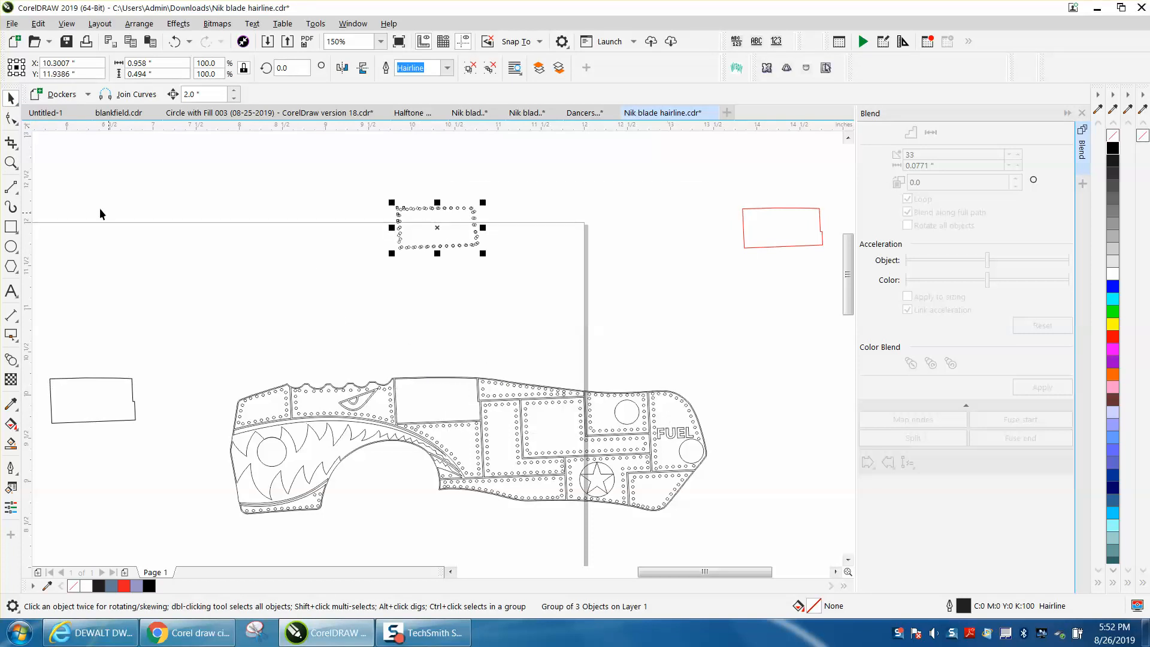
mouse_move(47, 188)
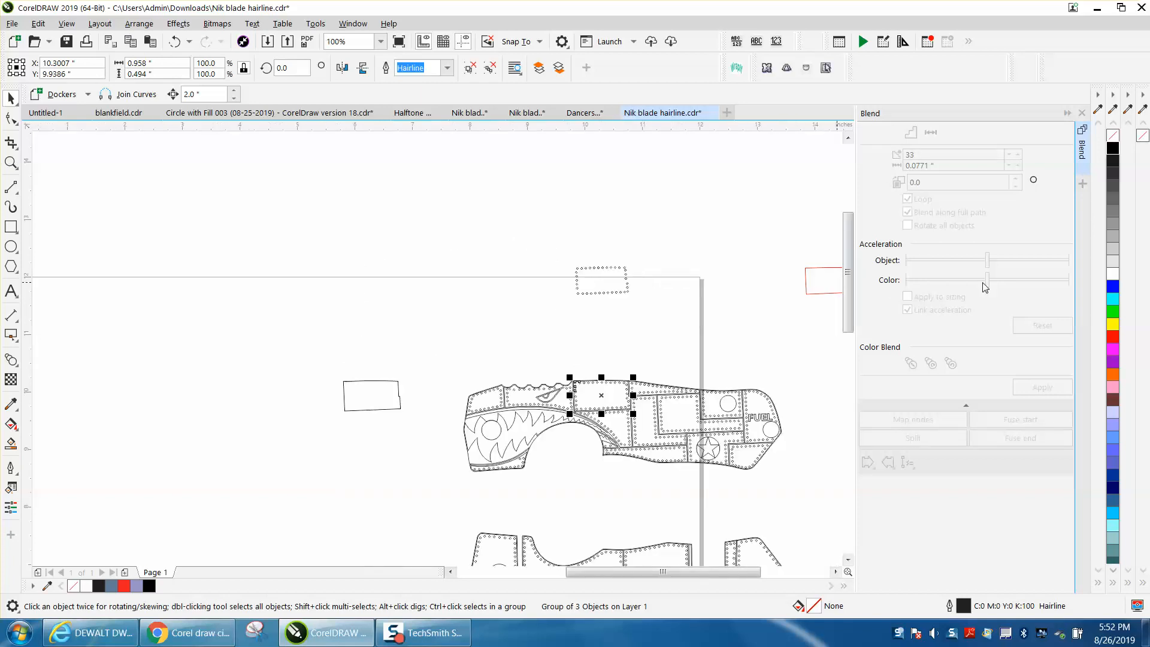
click(1113, 337)
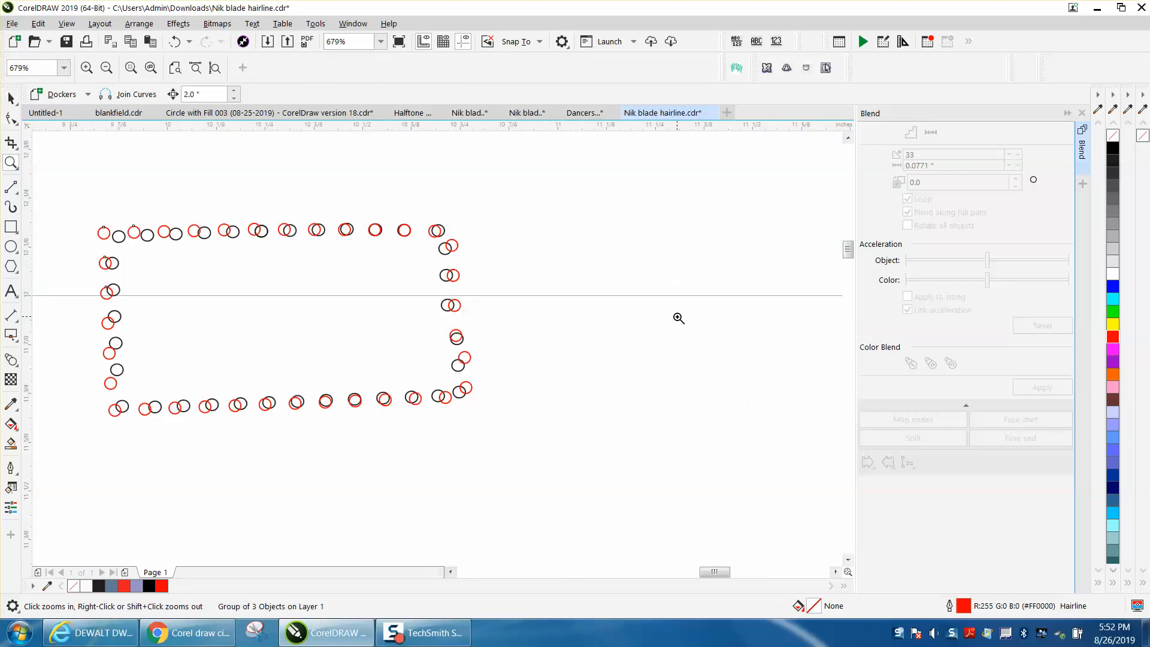
mouse_move(362, 355)
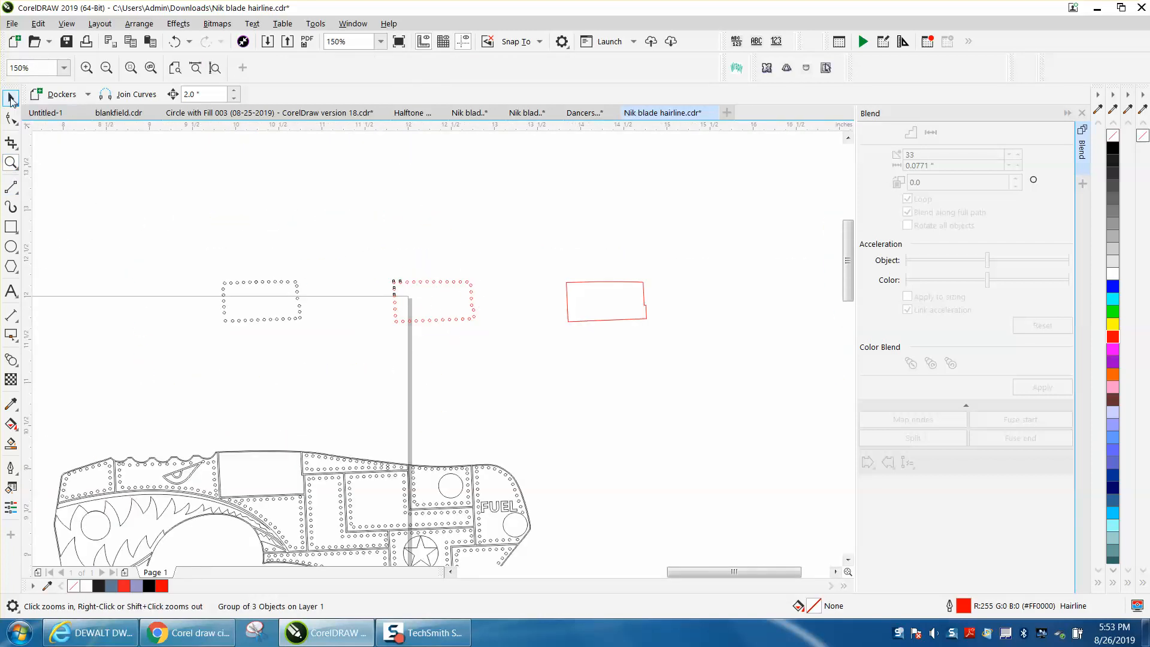
Drag the red circle group into the empty panel and check alignment across the full knife layout
click(606, 301)
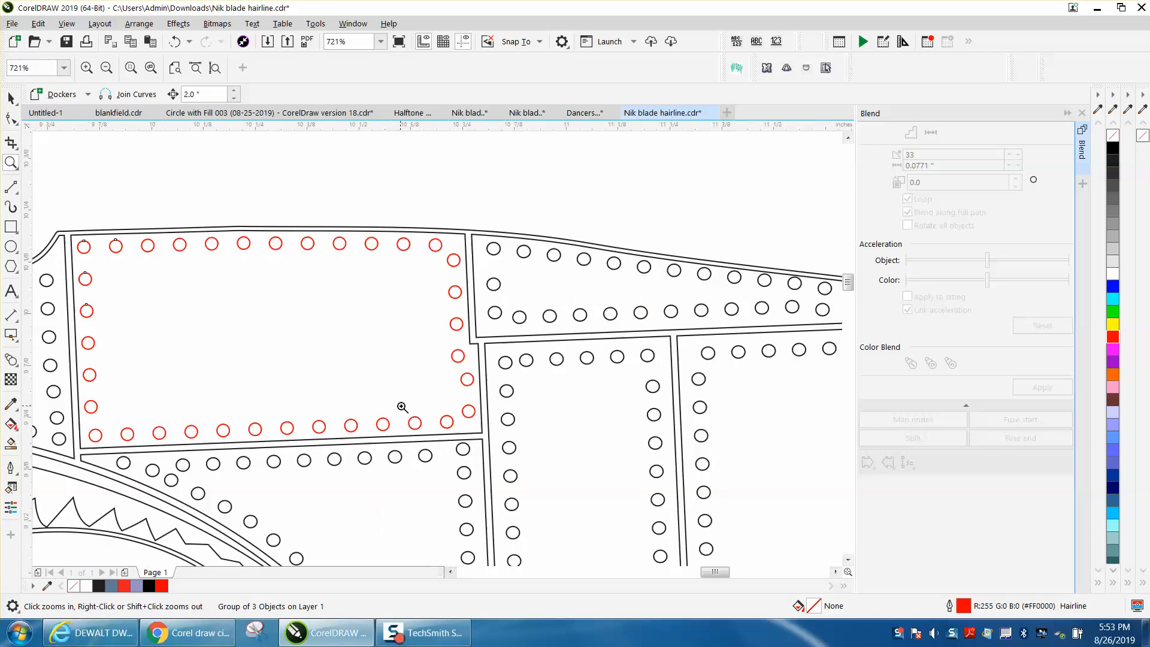
mouse_move(505, 309)
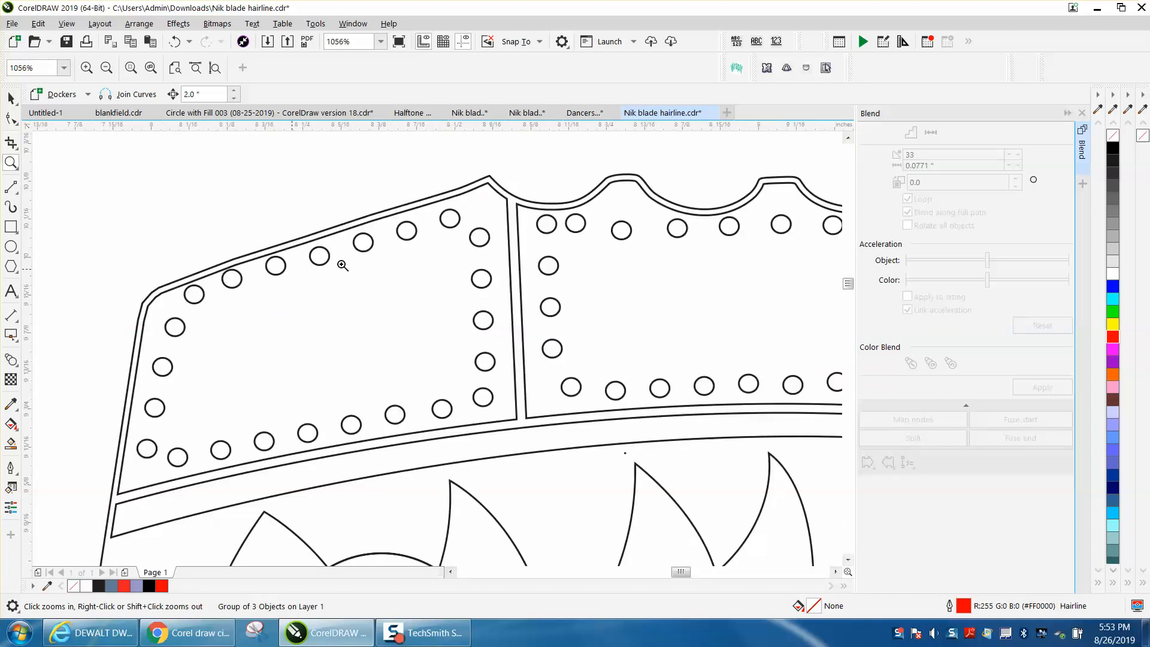
mouse_move(184, 456)
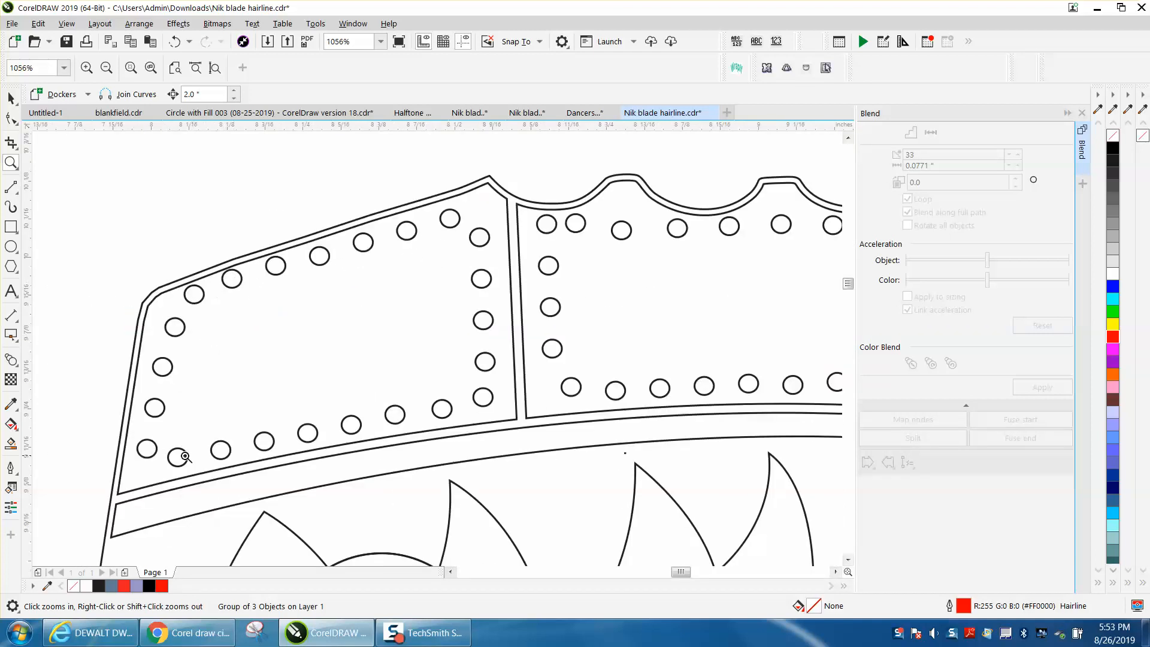
click(105, 67)
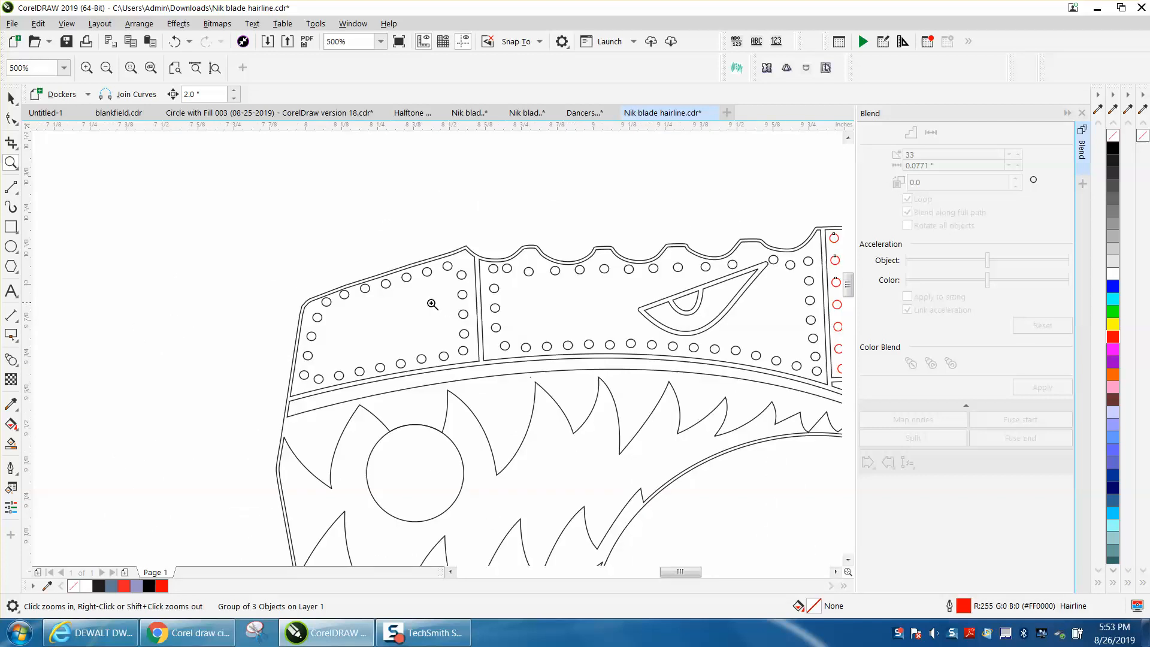
mouse_move(667, 289)
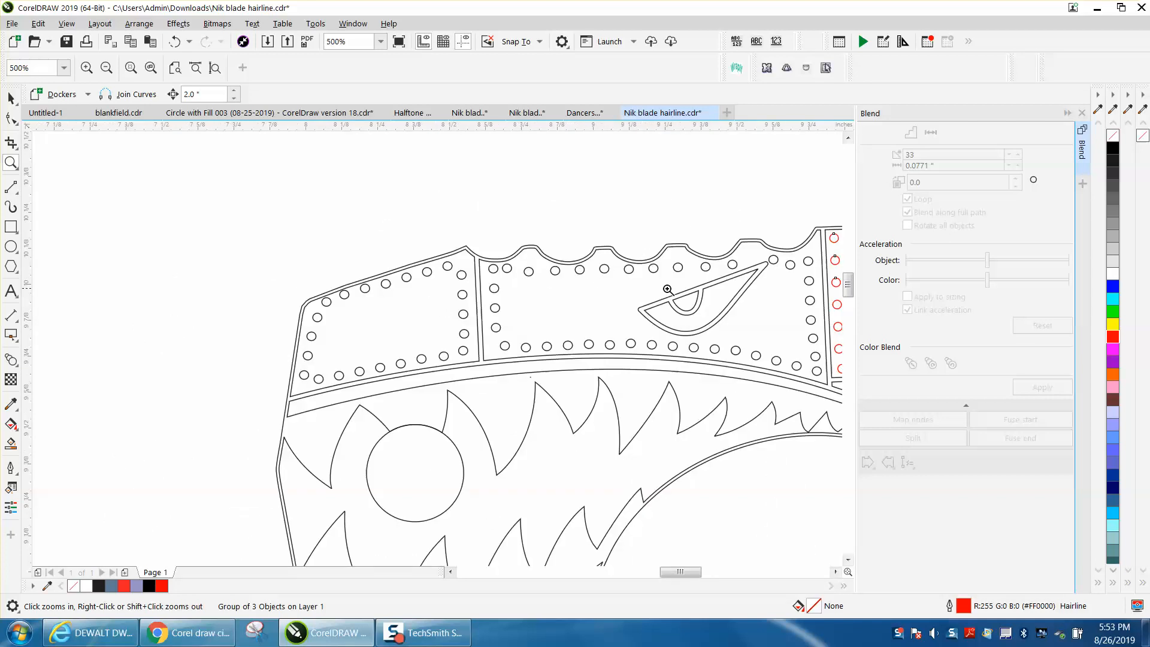
mouse_move(720, 294)
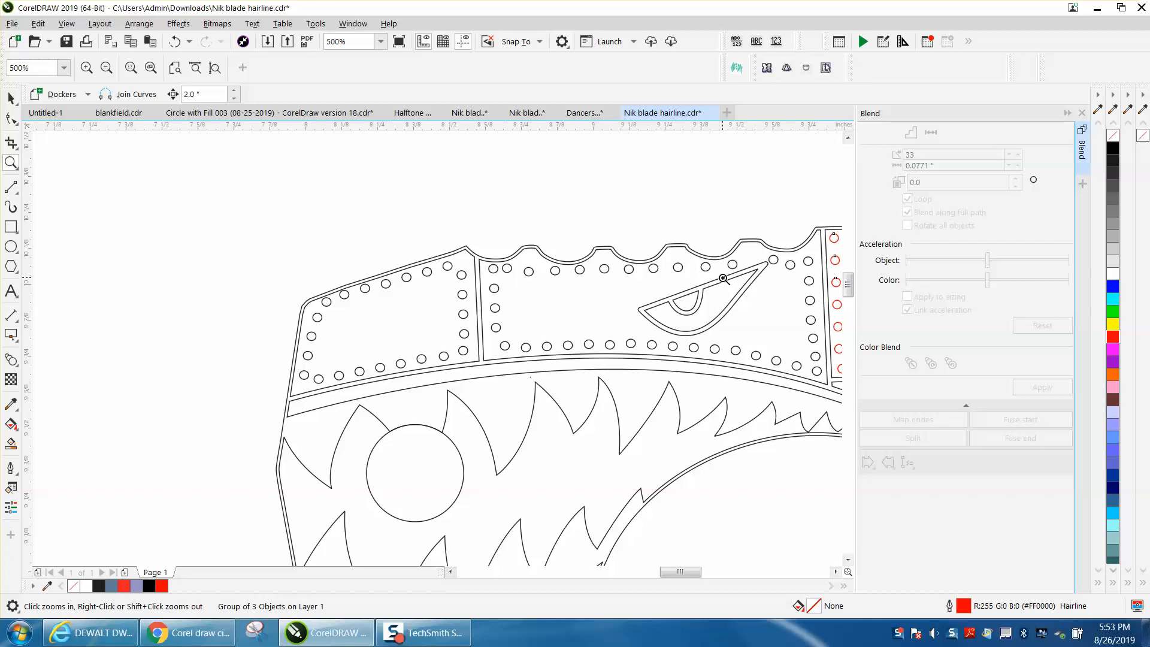
mouse_move(794, 258)
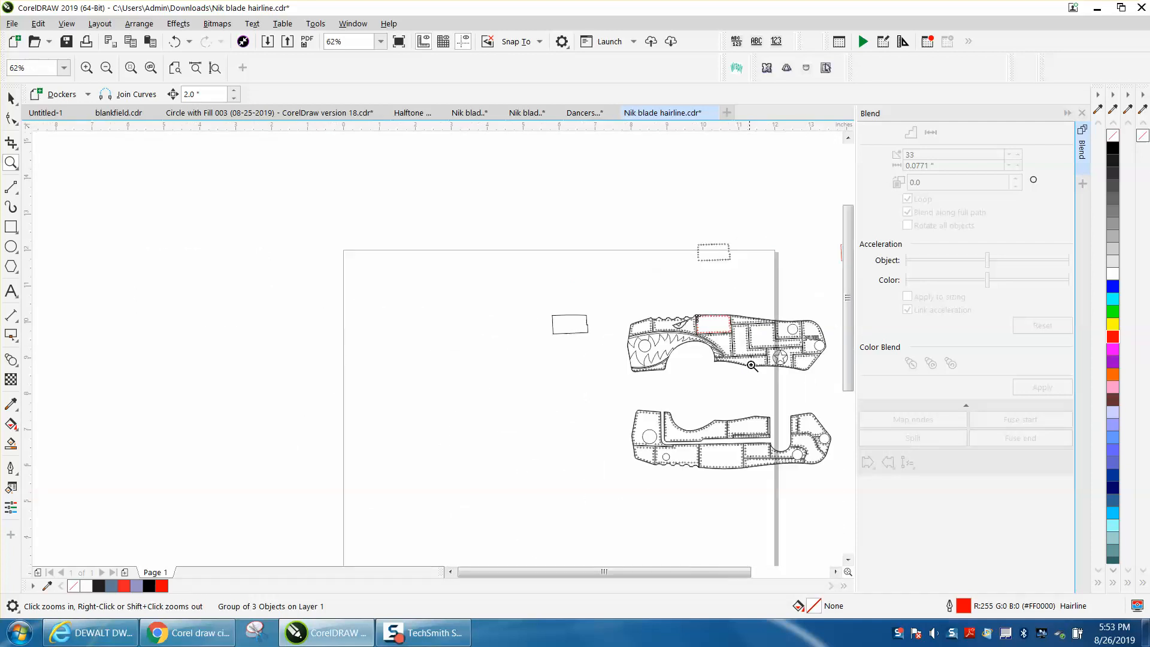
click(751, 366)
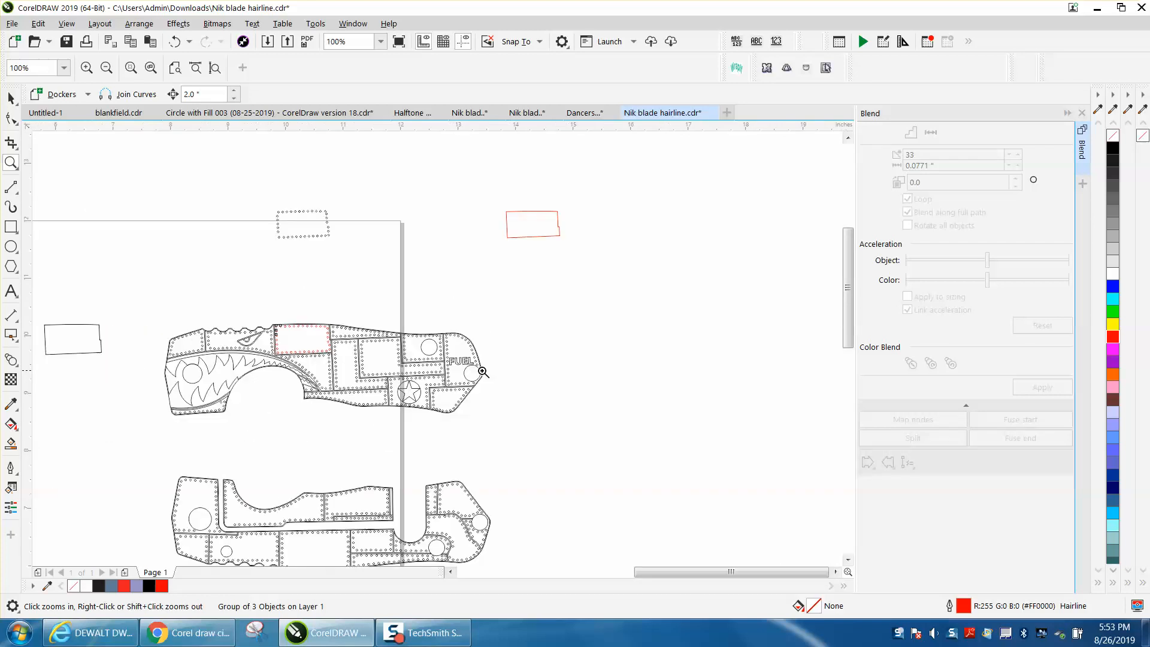
mouse_move(116, 237)
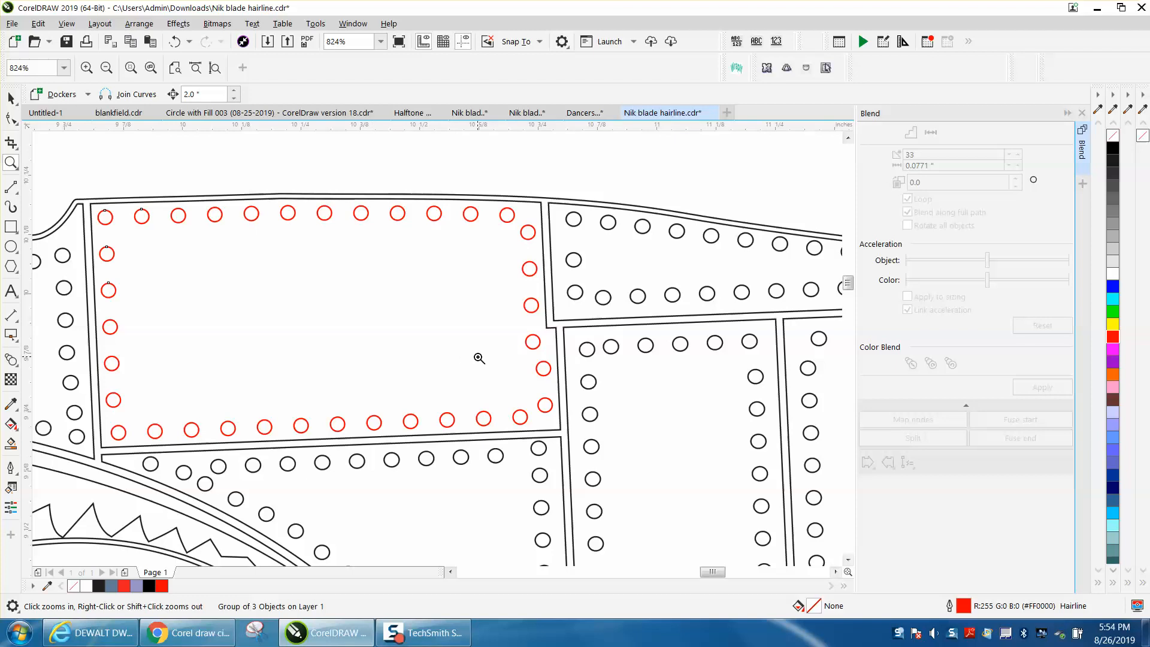
mouse_move(767, 360)
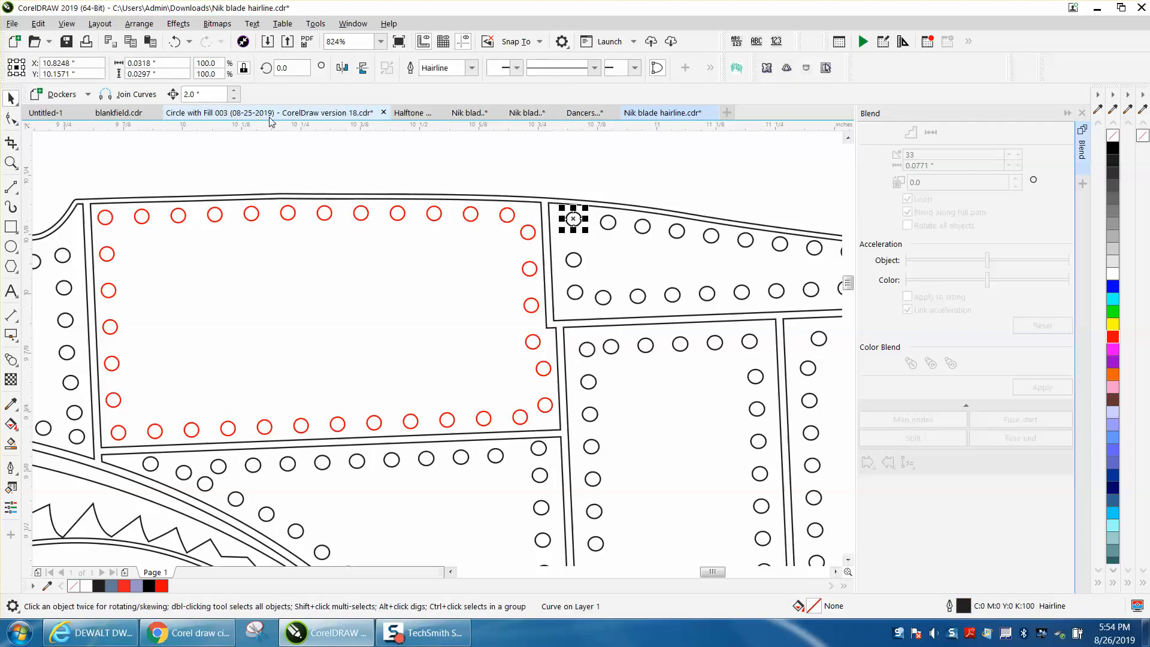
Resize the black rivet in the neighbouring panel to 0.03 × 0.03 inch via the property bar
click(154, 63)
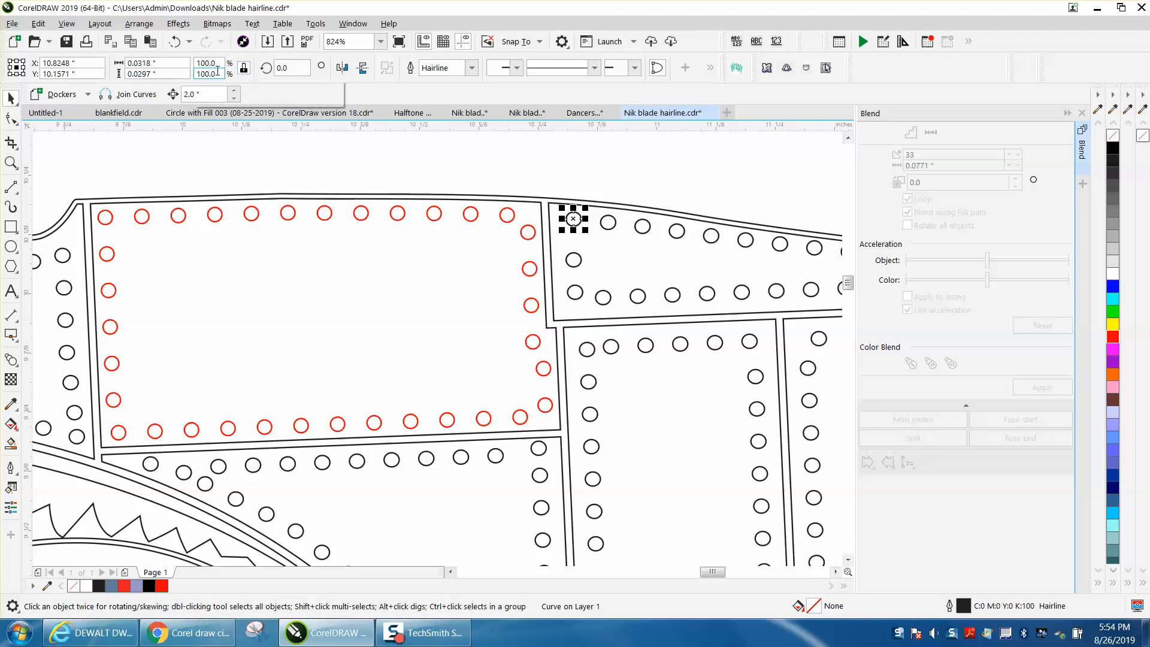
click(154, 63)
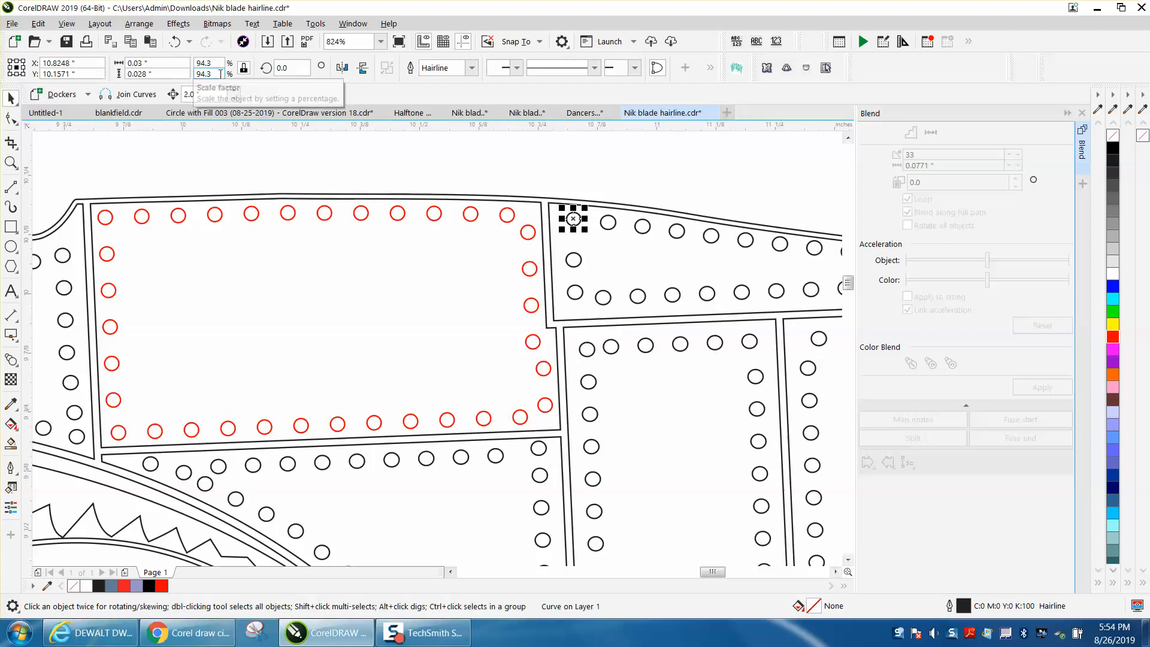
click(152, 73)
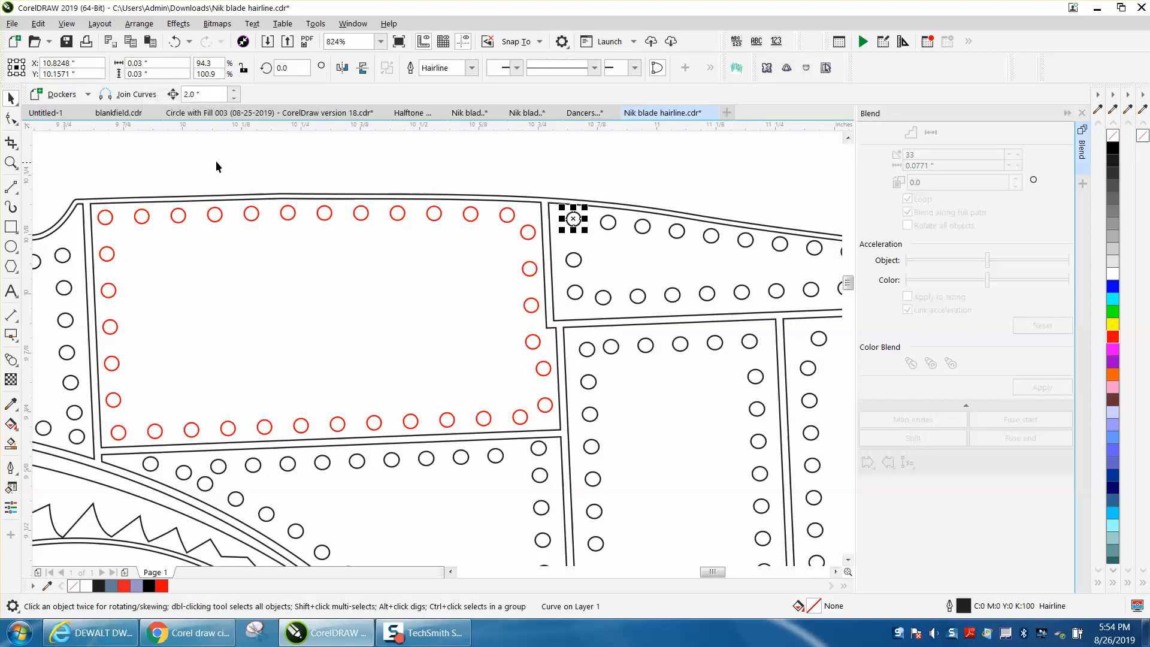
click(11, 162)
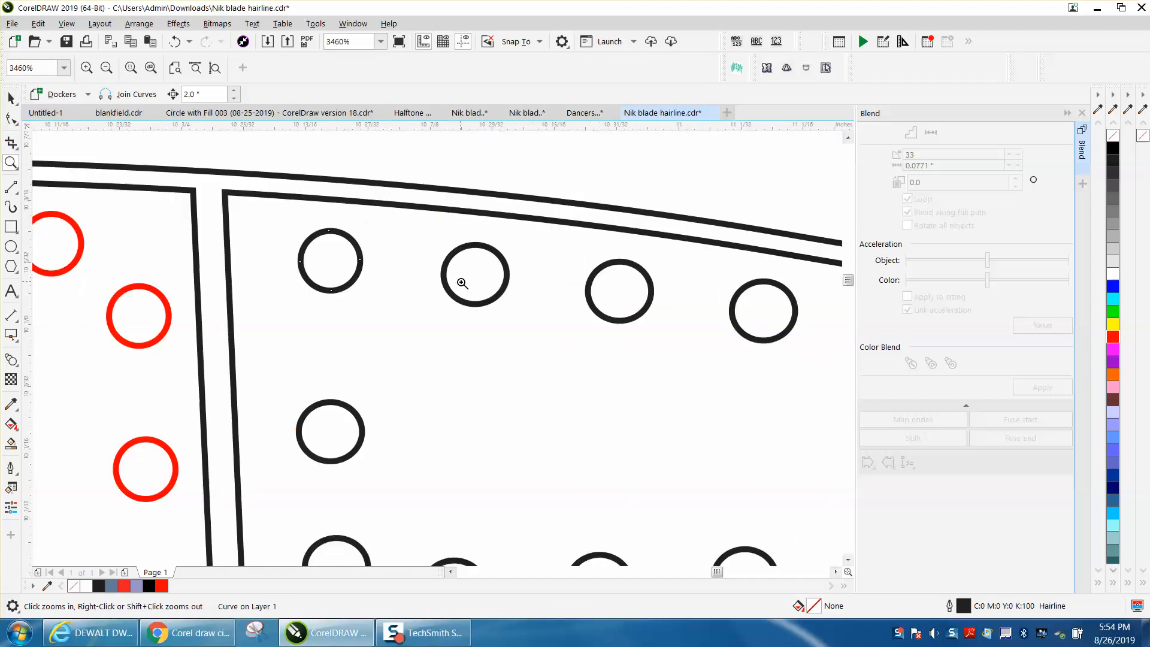
mouse_move(524, 274)
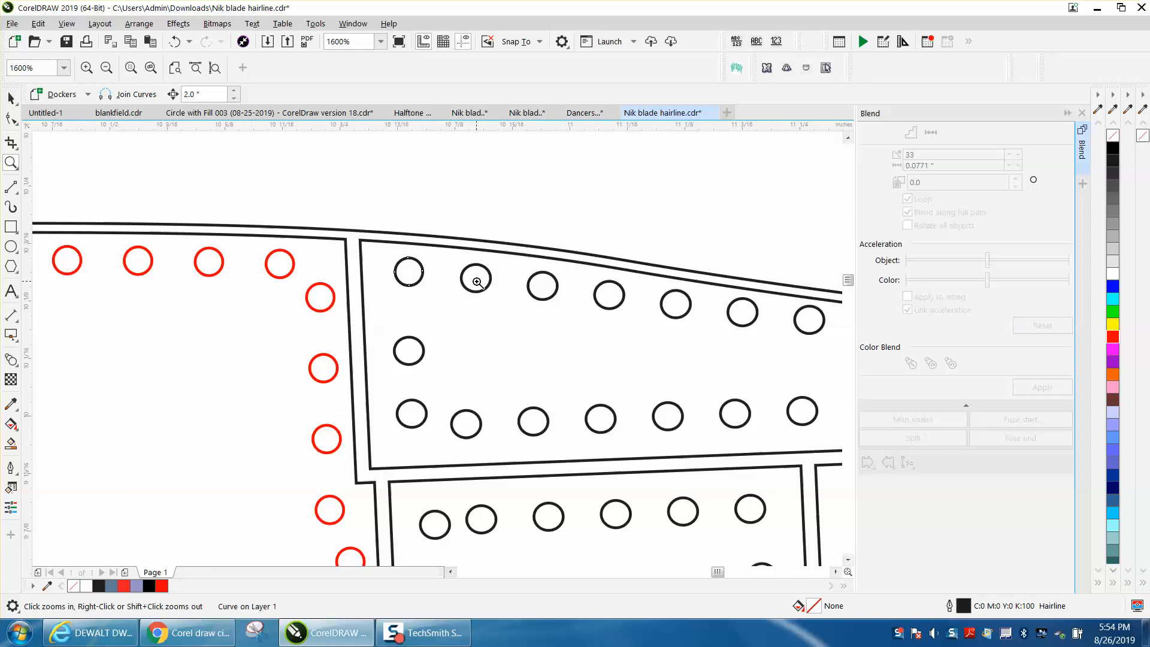
mouse_move(458, 269)
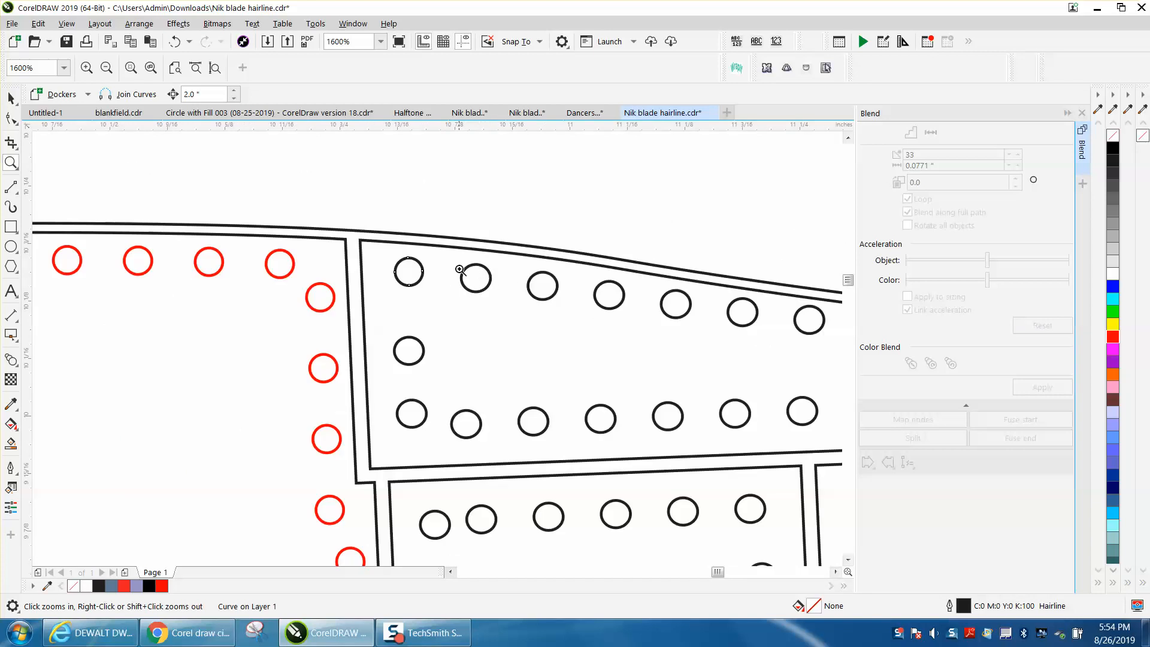